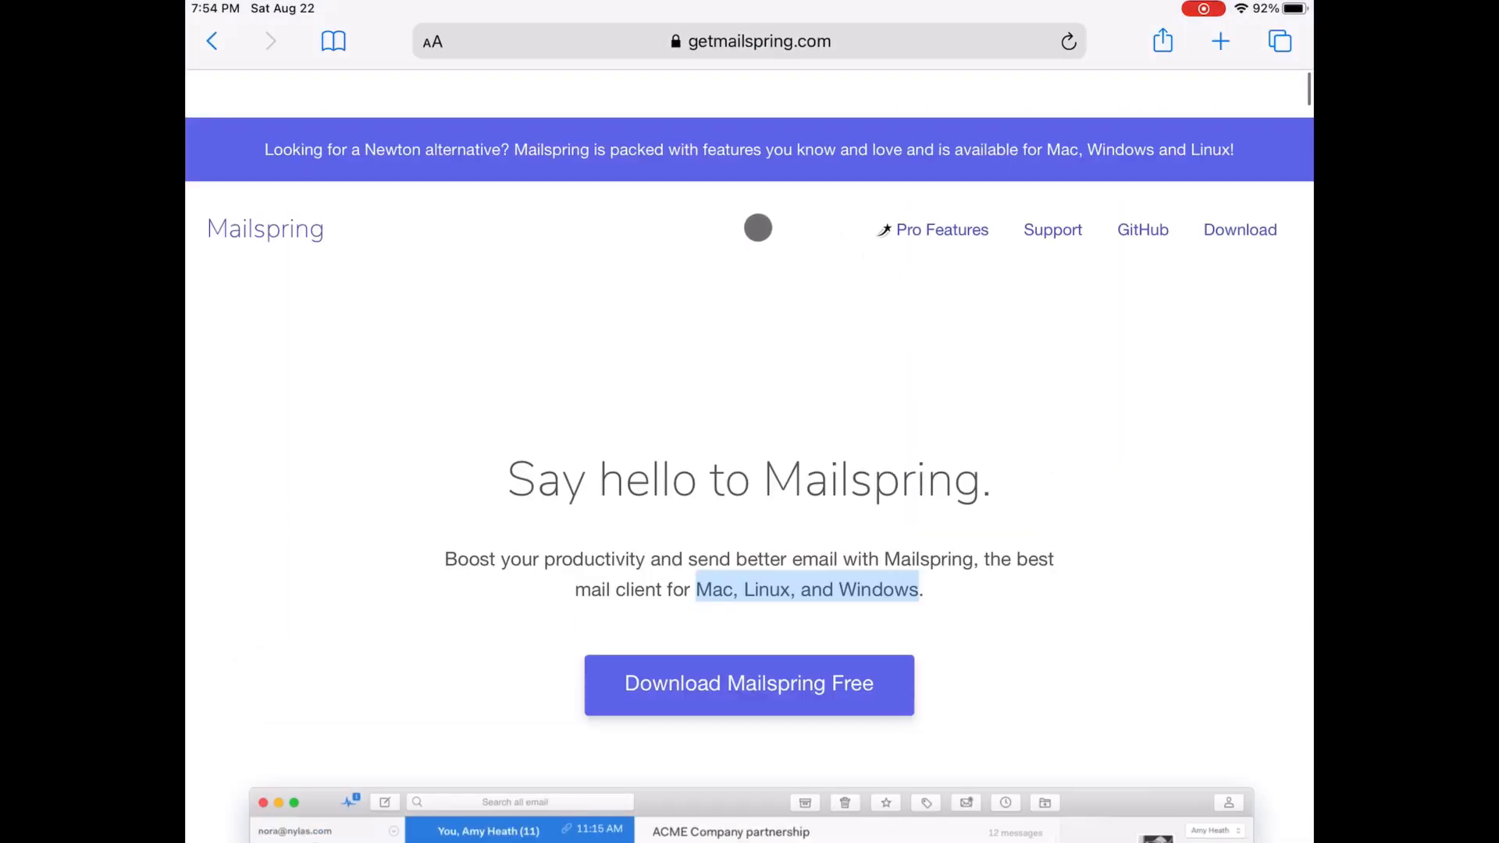
# Return to the Google results and browse the AlternativeTo list of Audacity alternatives for iPad.
pyautogui.click(756, 41)
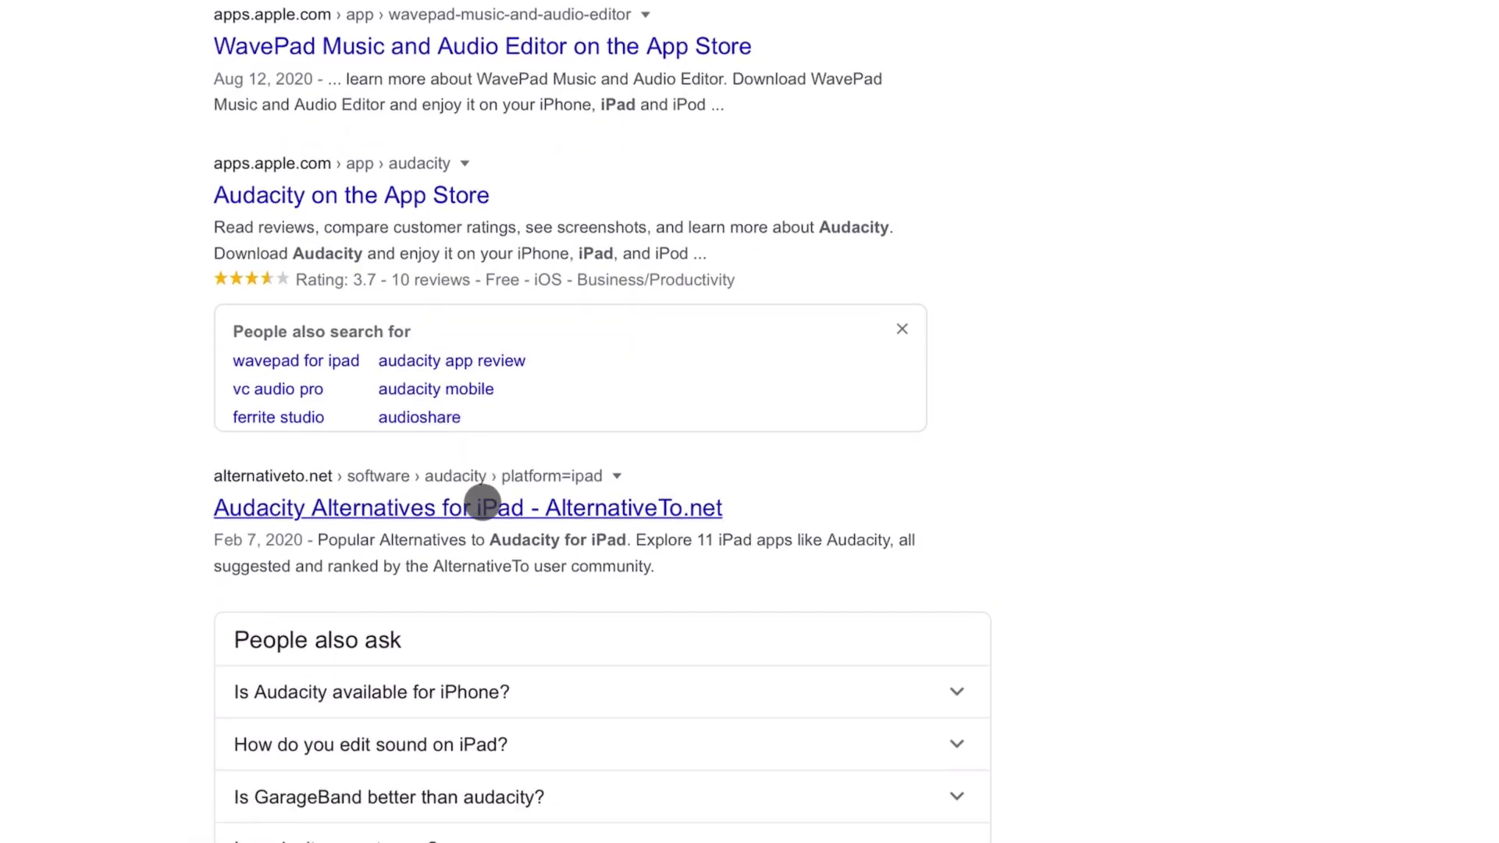
pyautogui.click(466, 507)
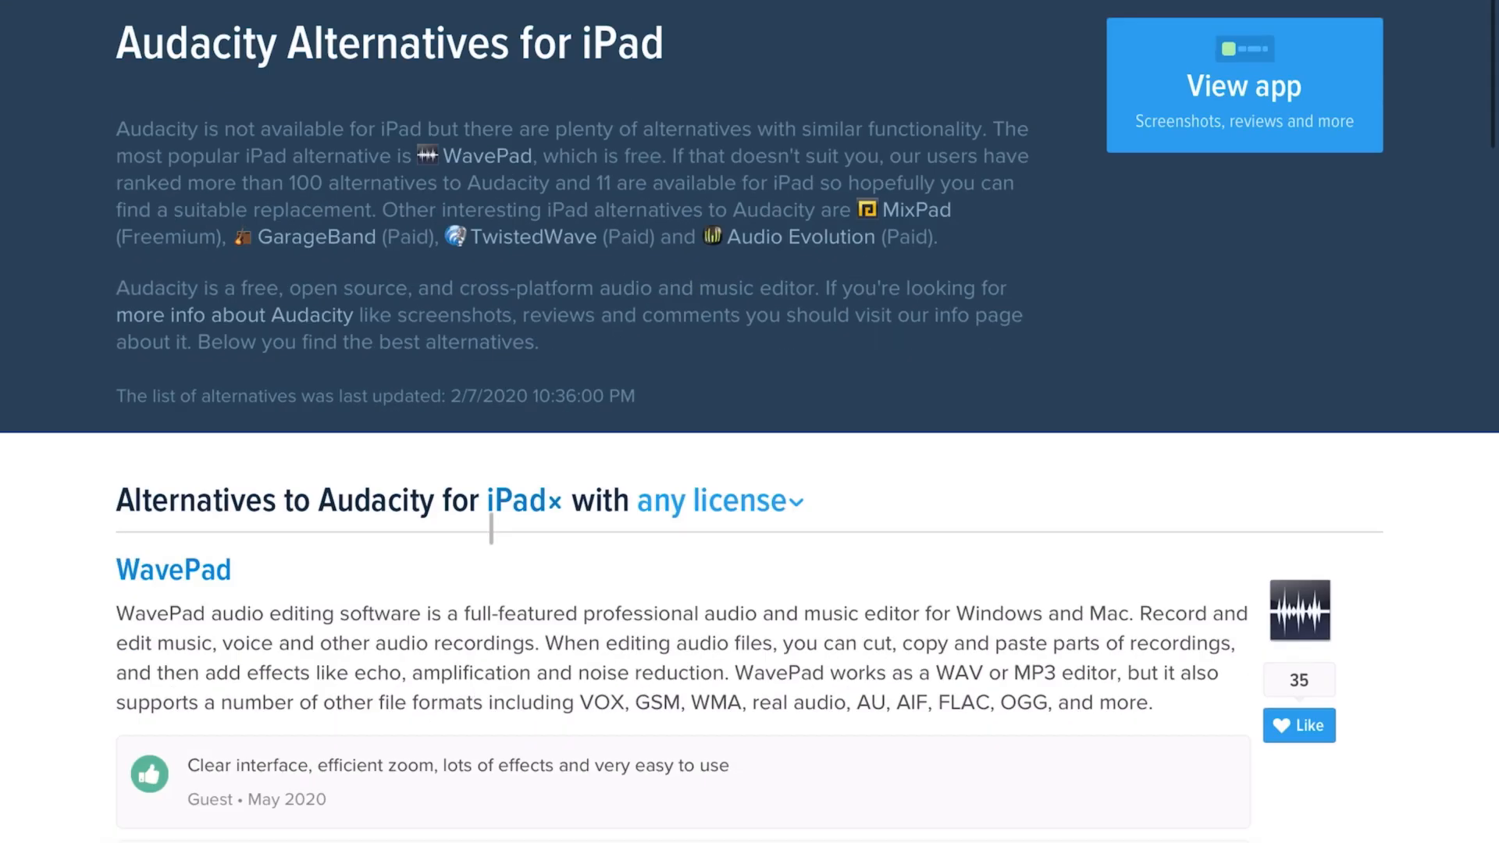
pyautogui.scroll(-3)
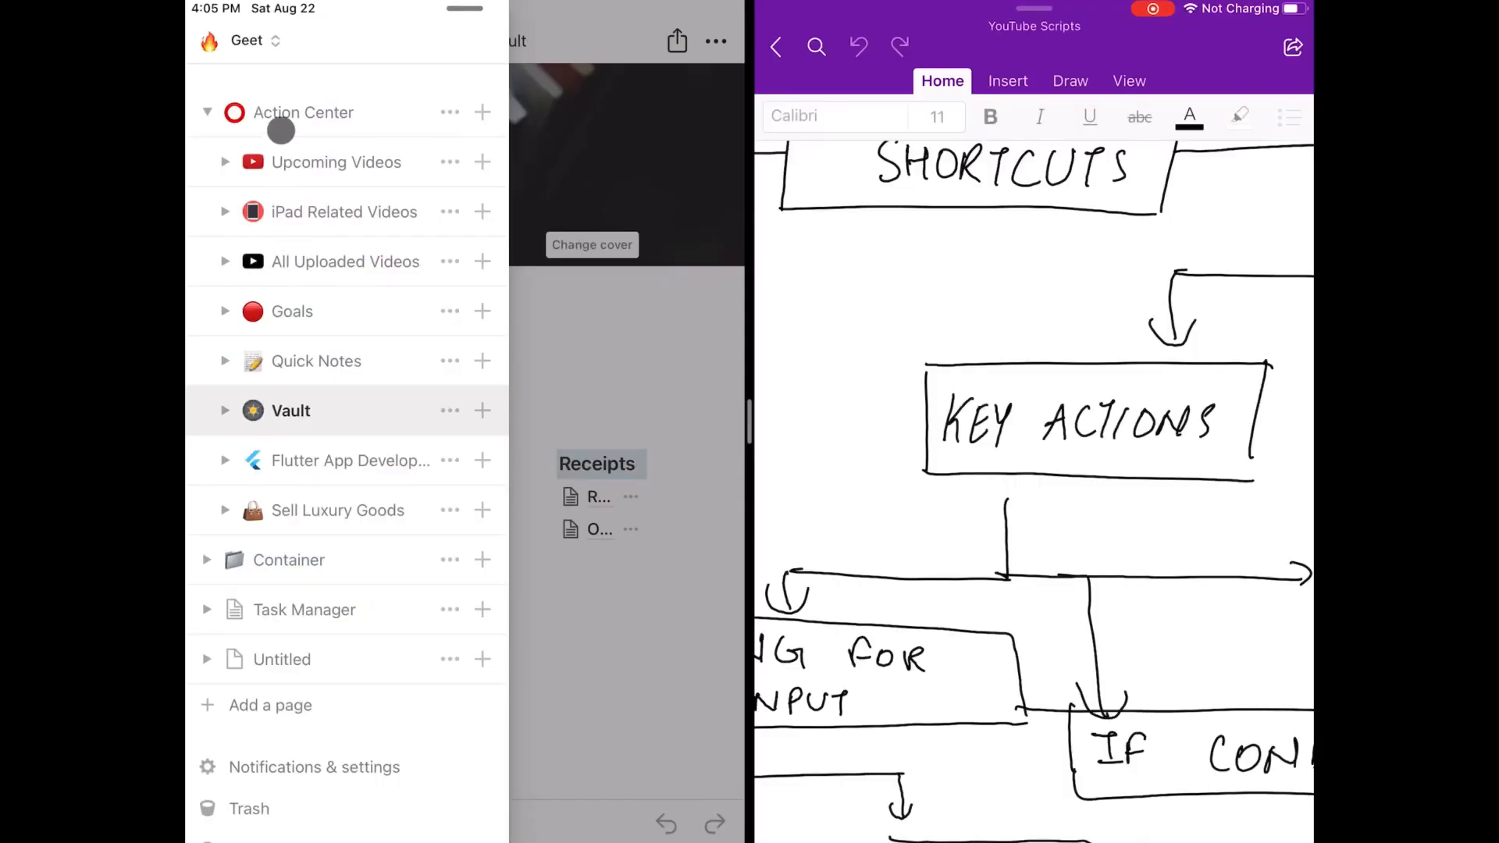
# In Notion, view the iPad Related Videos page and its Transition entry with Recording status.
pyautogui.click(344, 211)
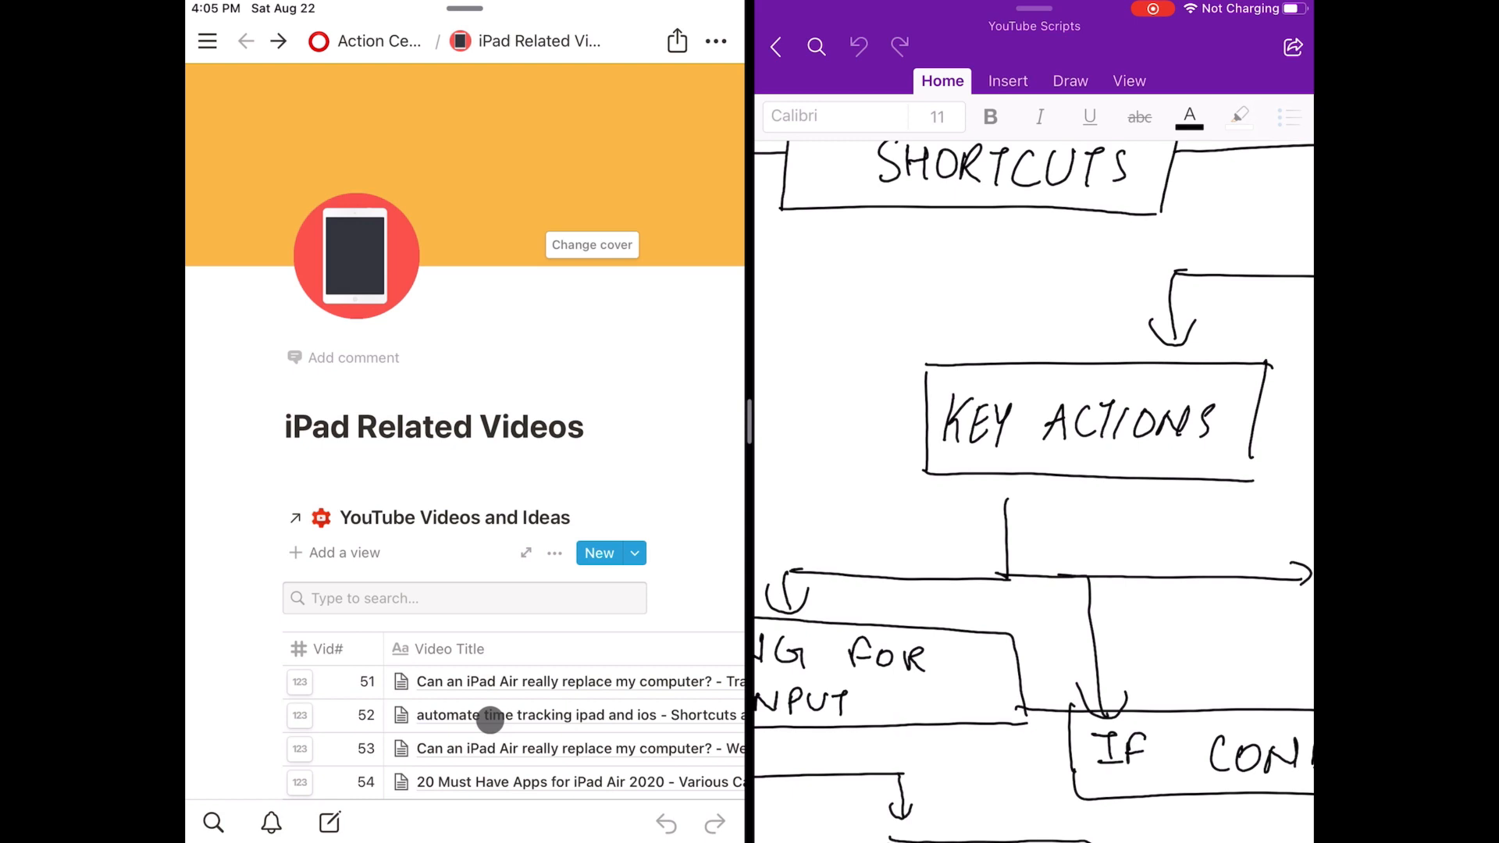
pyautogui.scroll(-3)
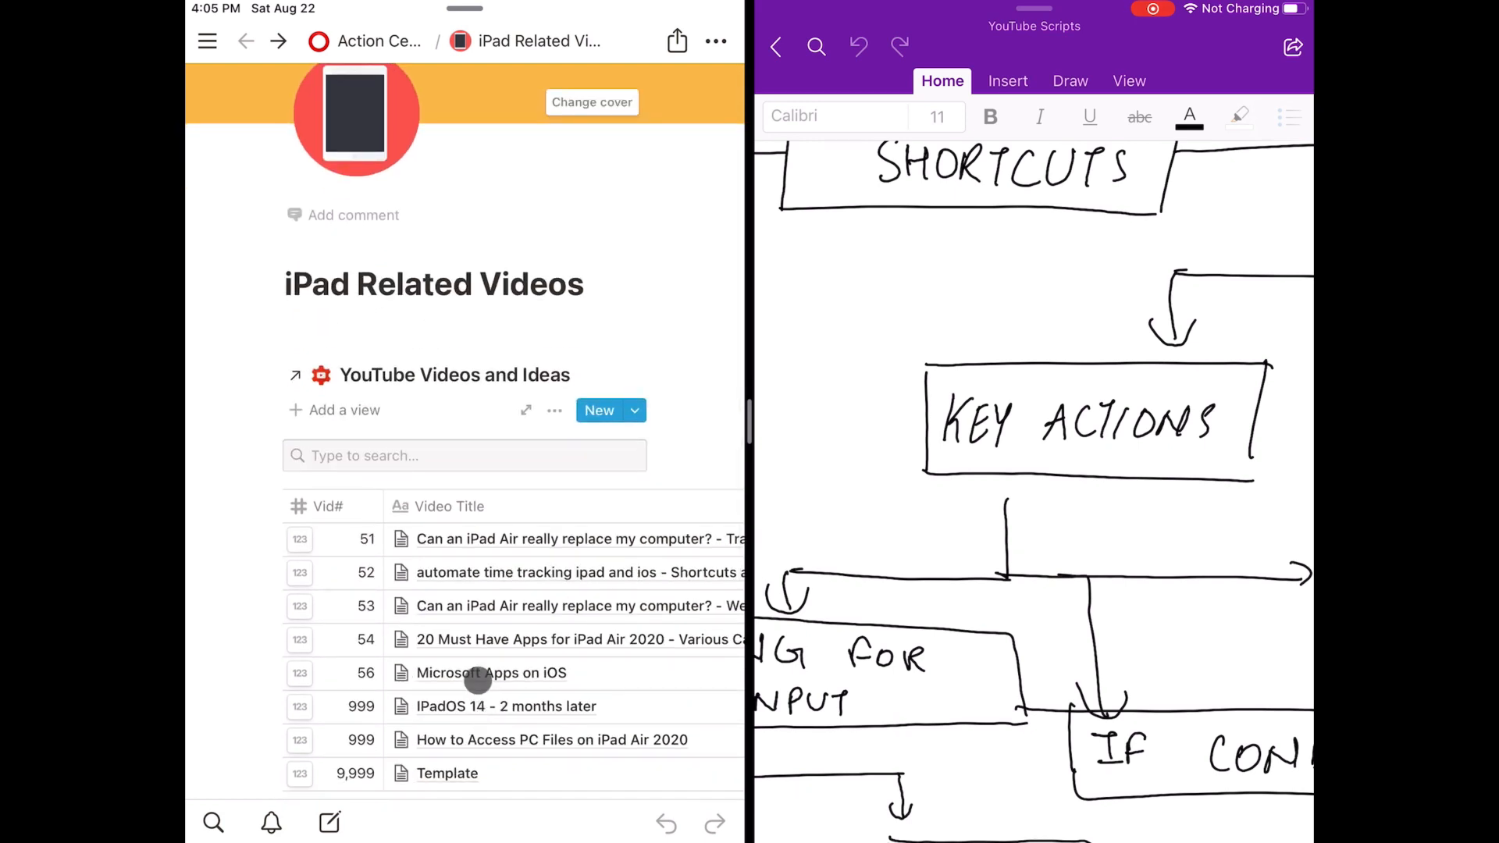
pyautogui.moveTo(468, 539)
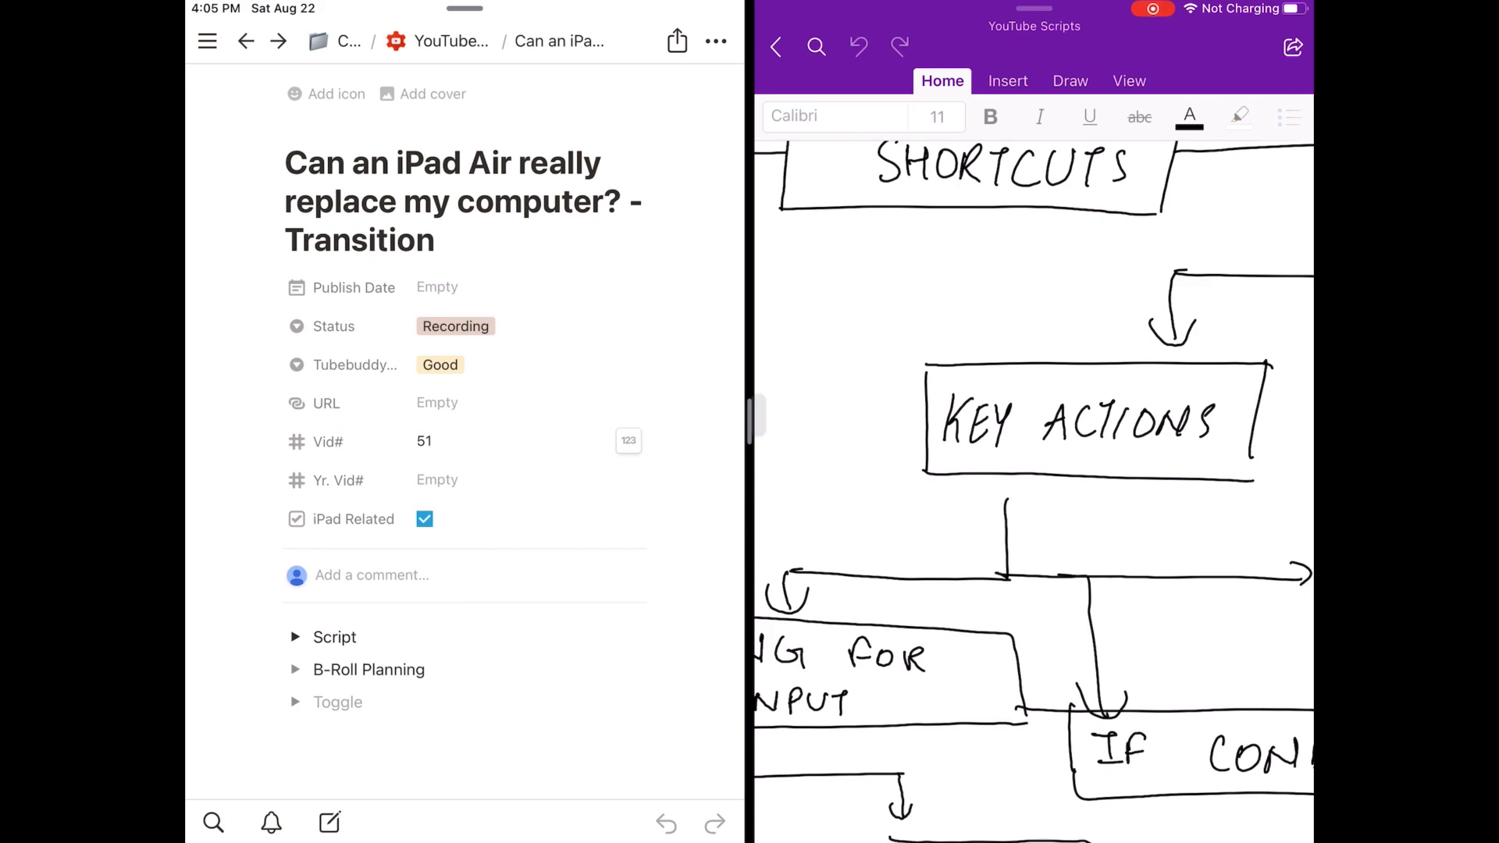
# In OneNote, view the 'OneNote on iPadOS' page and return to the Video Plans list.
pyautogui.click(777, 46)
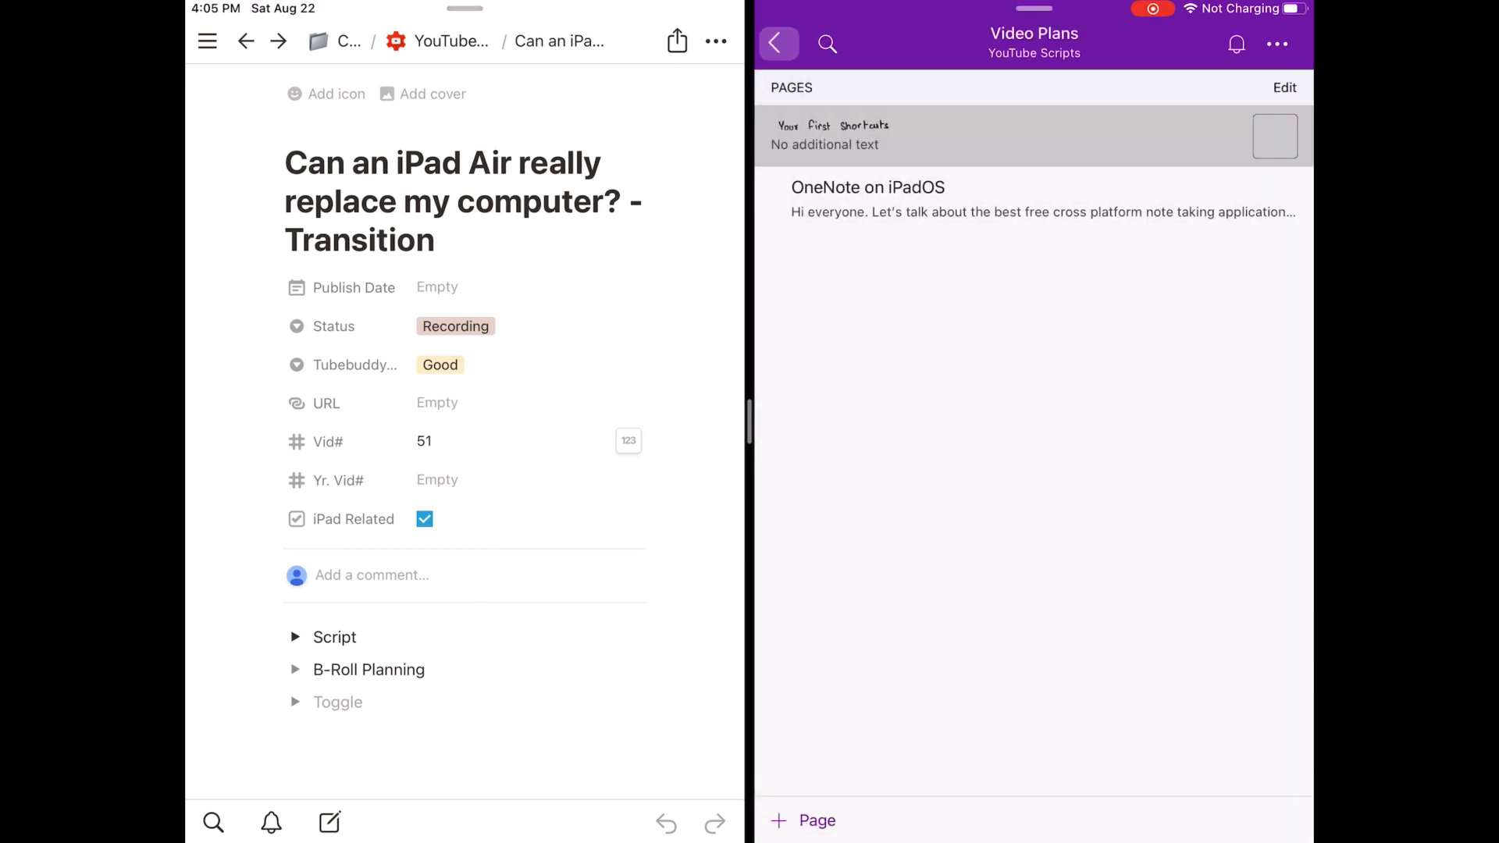
pyautogui.click(1032, 199)
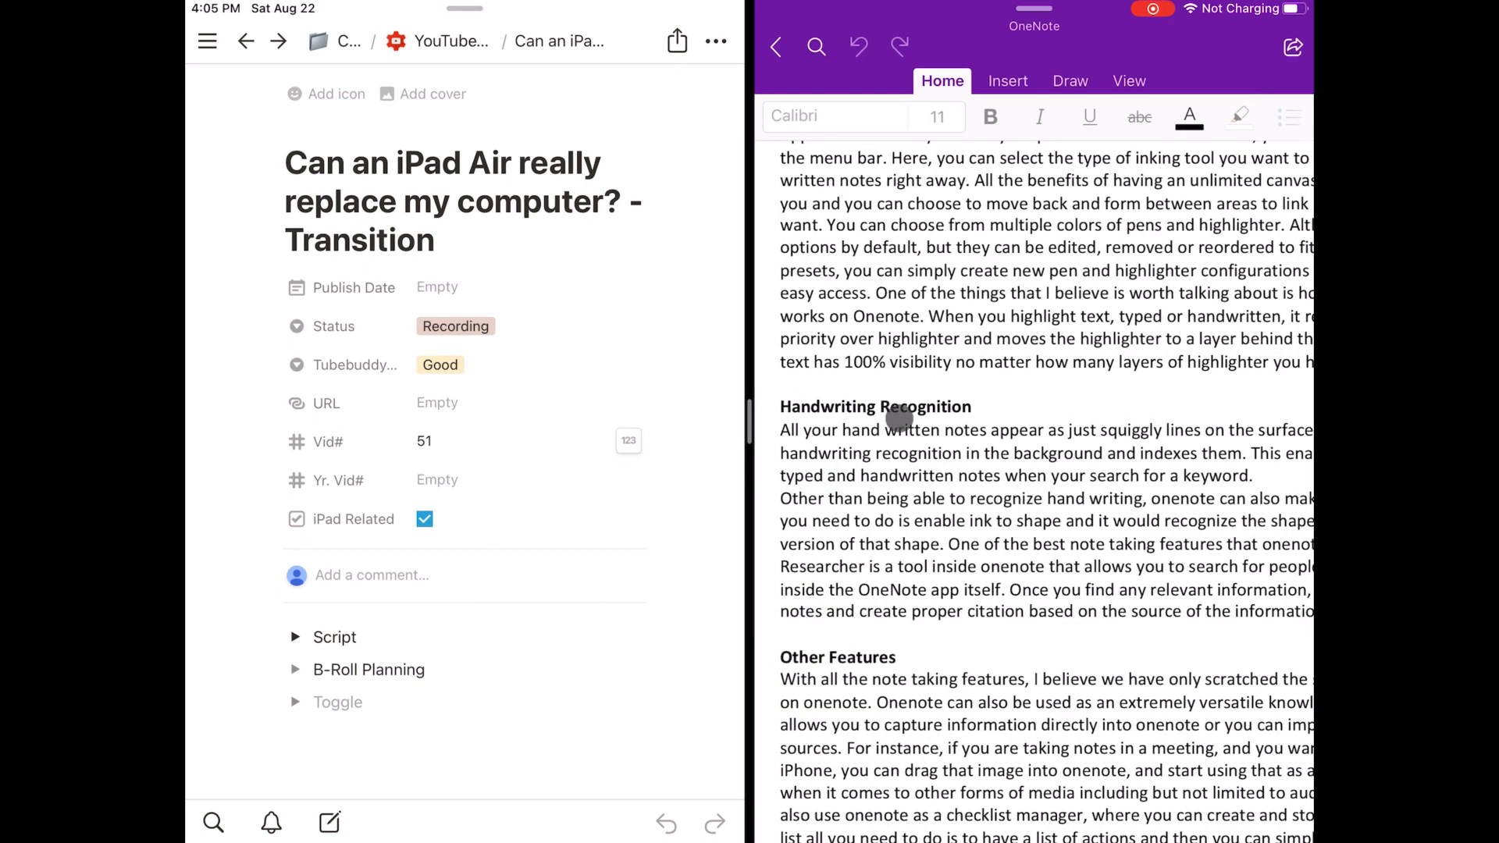
pyautogui.click(776, 44)
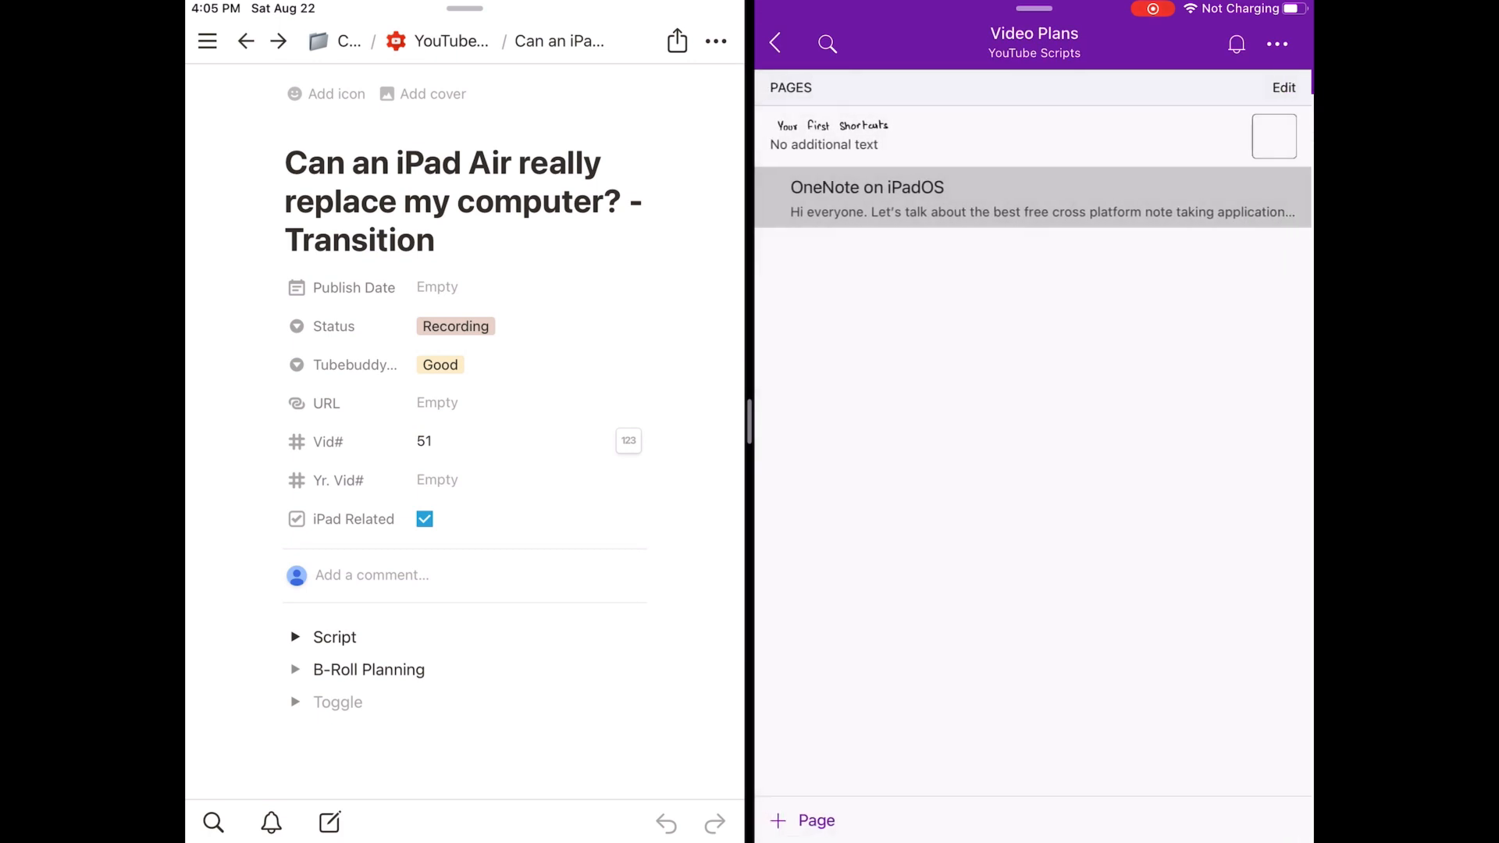
pyautogui.click(774, 44)
pyautogui.write('notes apps')
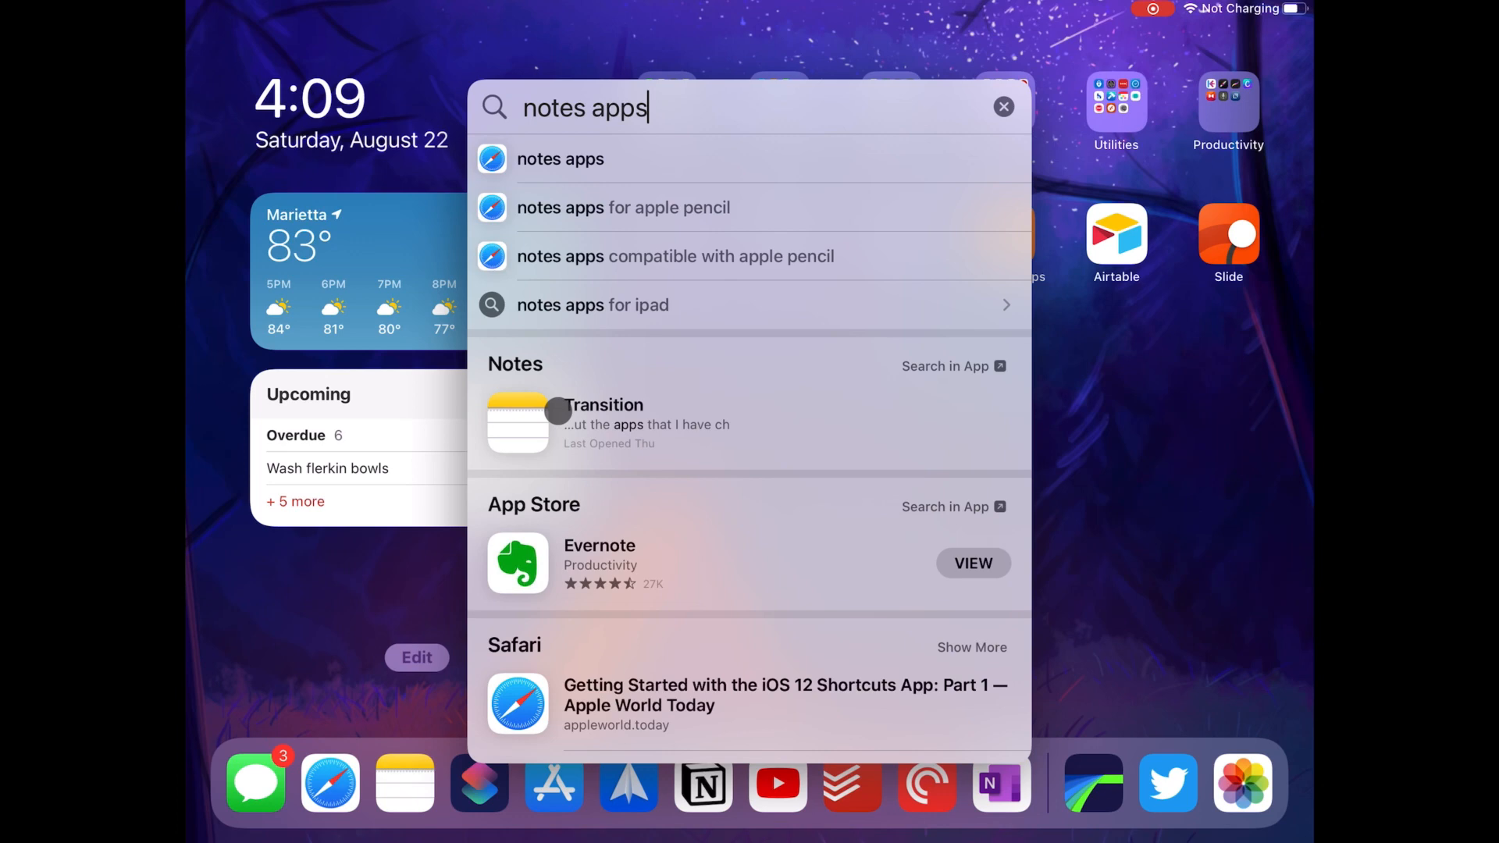
# Open the Transition note in Apple Notes from the 'notes apps' search results.
pyautogui.click(645, 423)
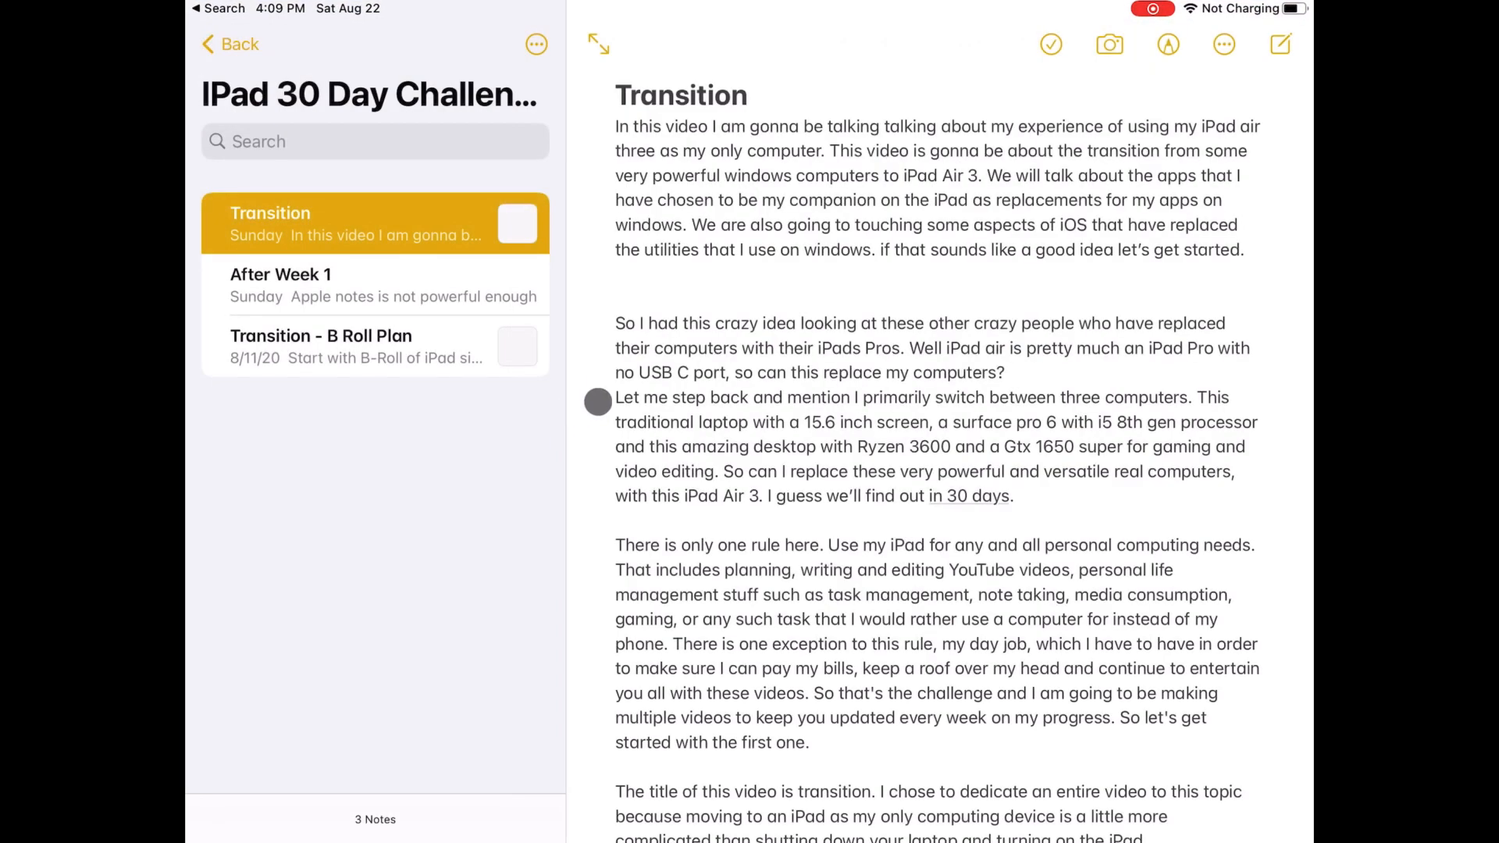
pyautogui.click(377, 284)
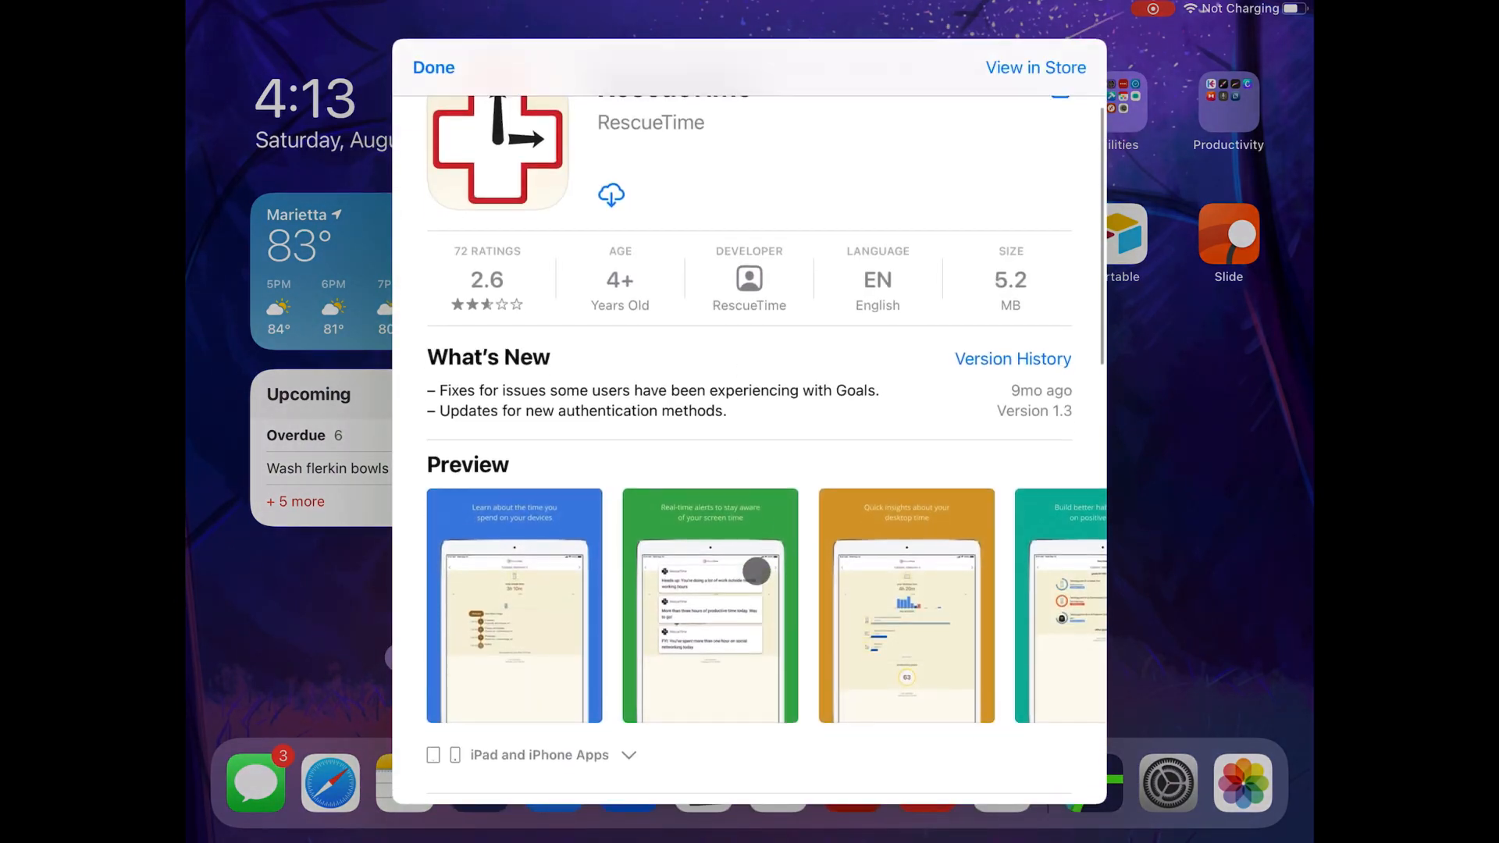
# In Track My Time, view the activity timer and the Types list from Personal Care to Self Improvements.
pyautogui.click(433, 67)
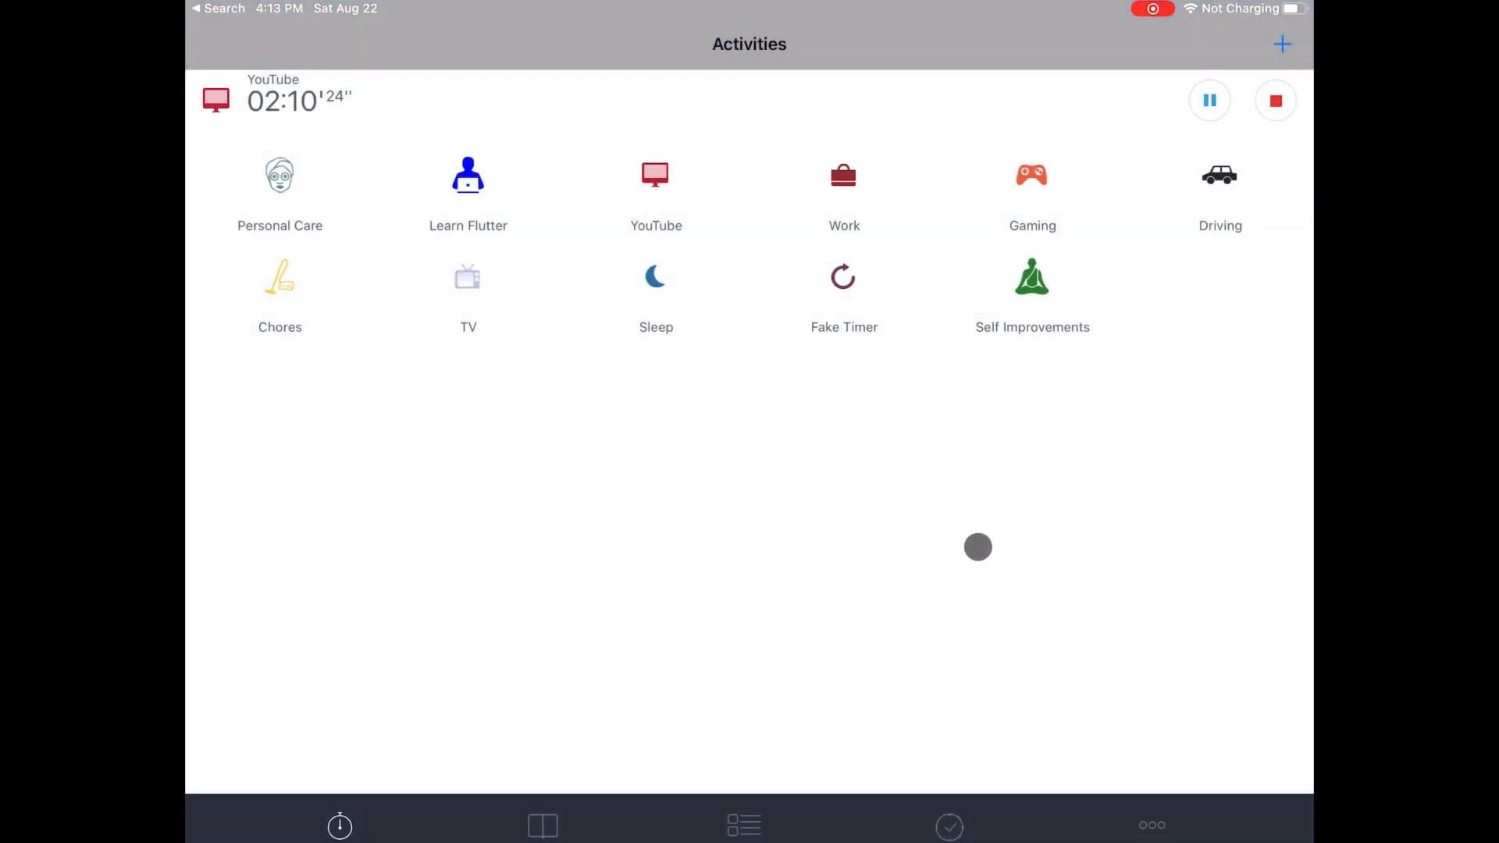
pyautogui.click(744, 825)
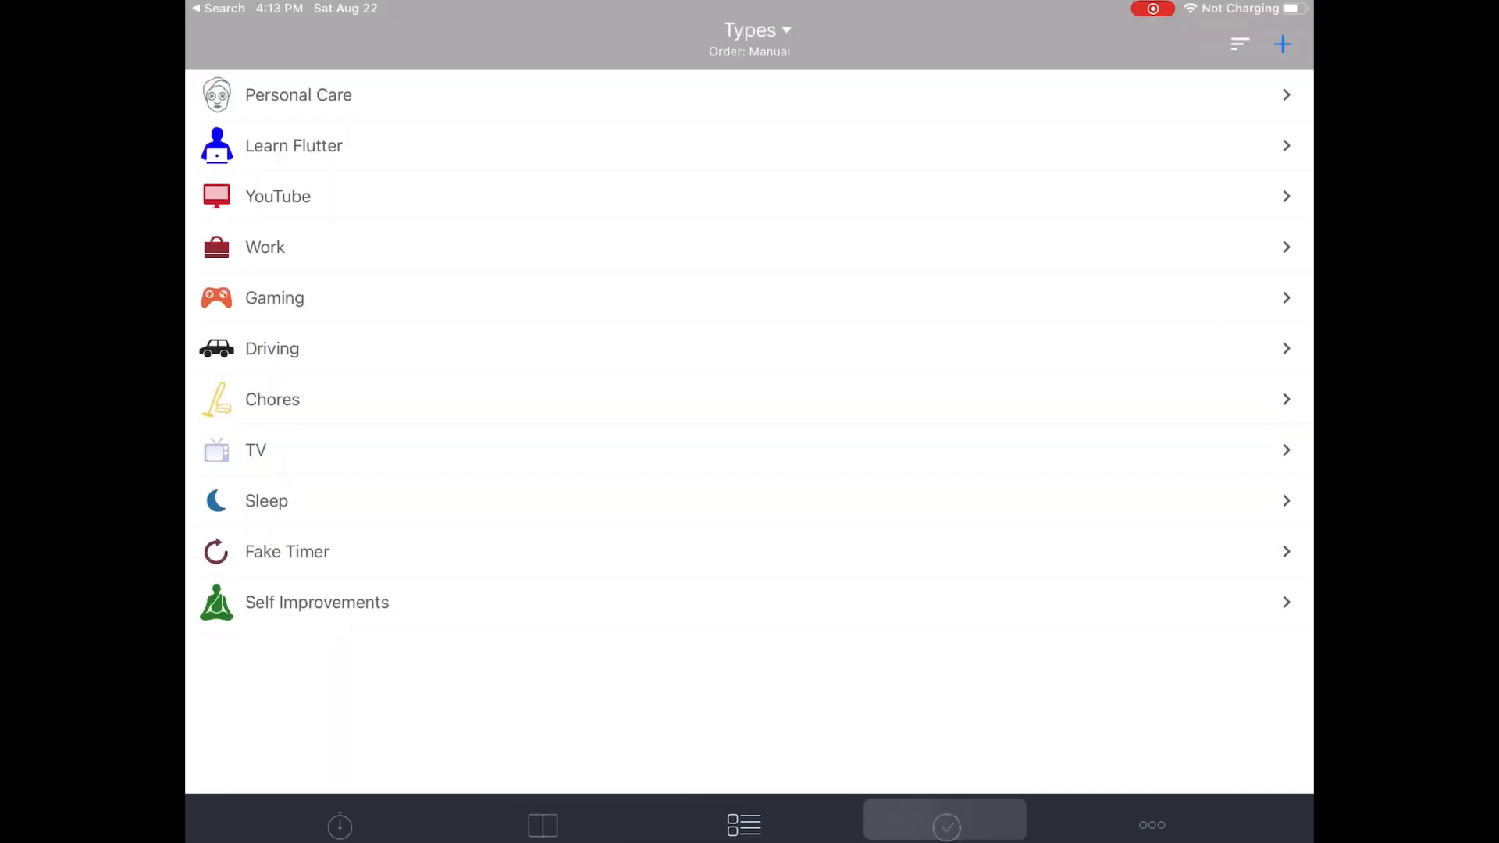
pyautogui.click(1151, 824)
pyautogui.write('track my')
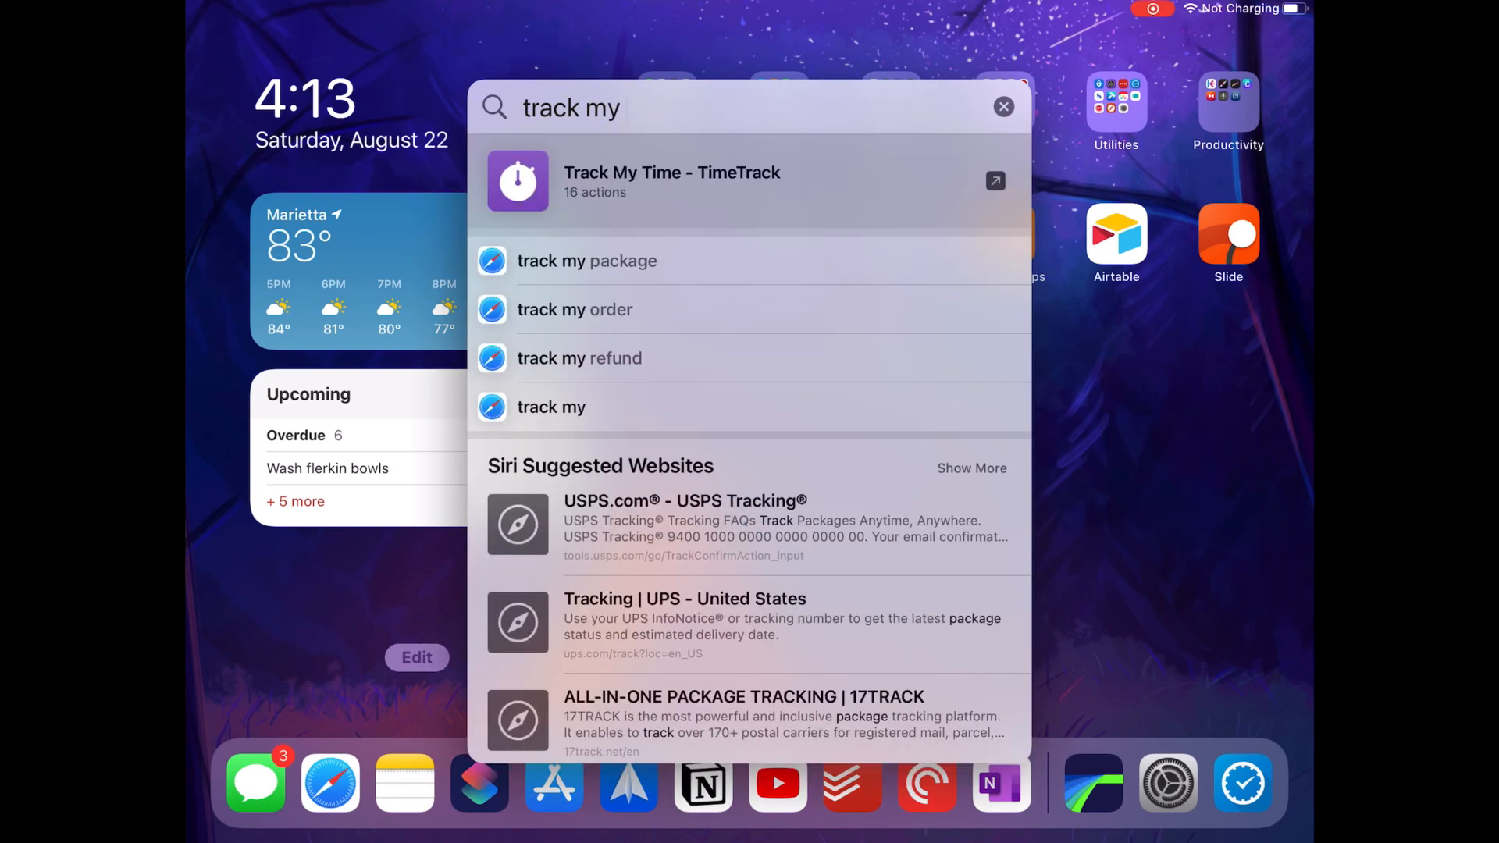
# Make the LumaFusion automation start the YouTube timer without asking, choosing Don't Ask, and finish editing.
pyautogui.click(672, 181)
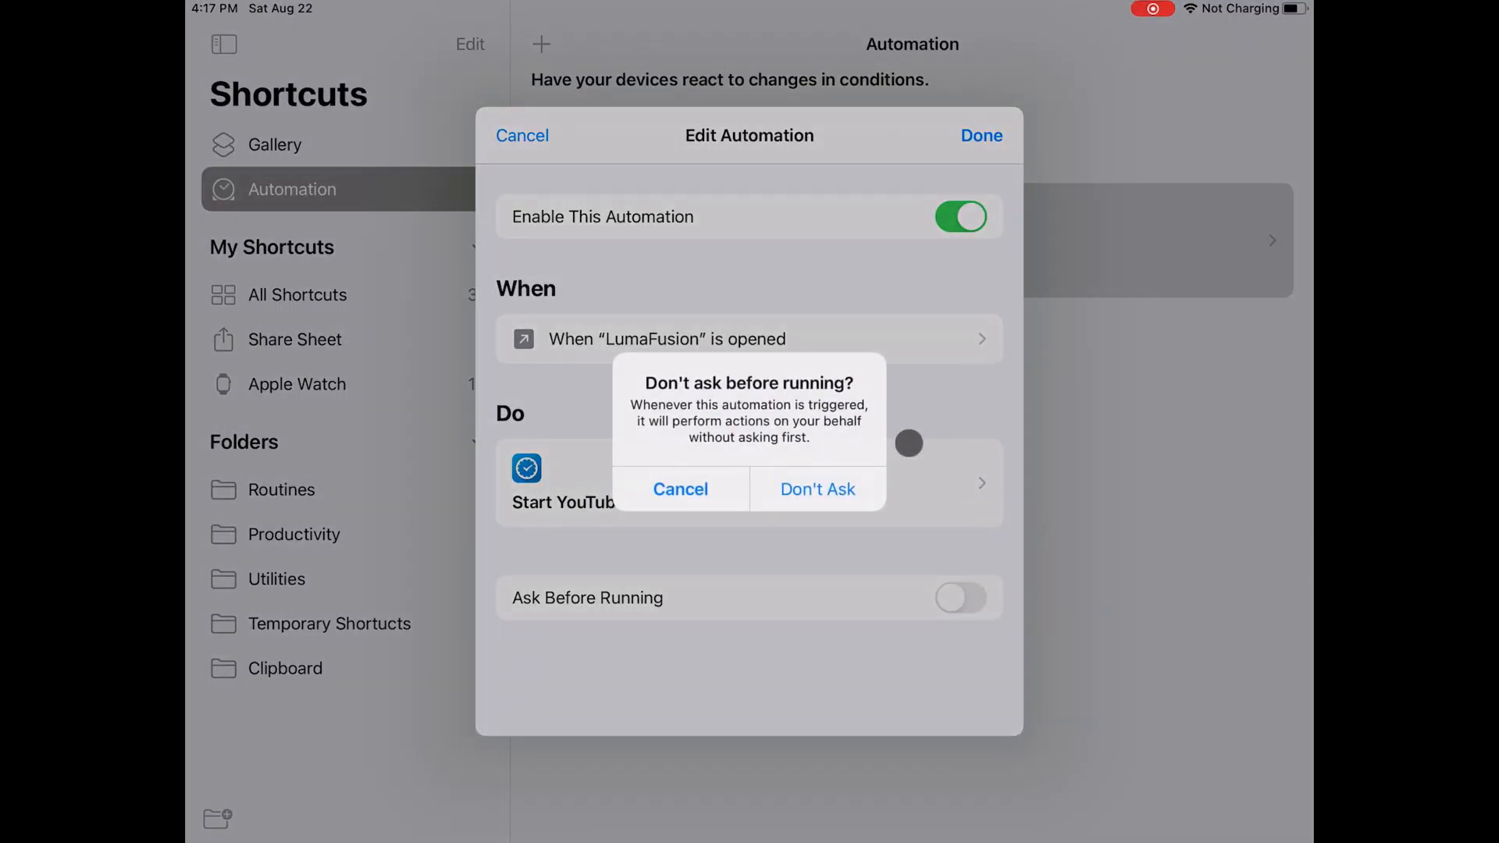
pyautogui.click(816, 489)
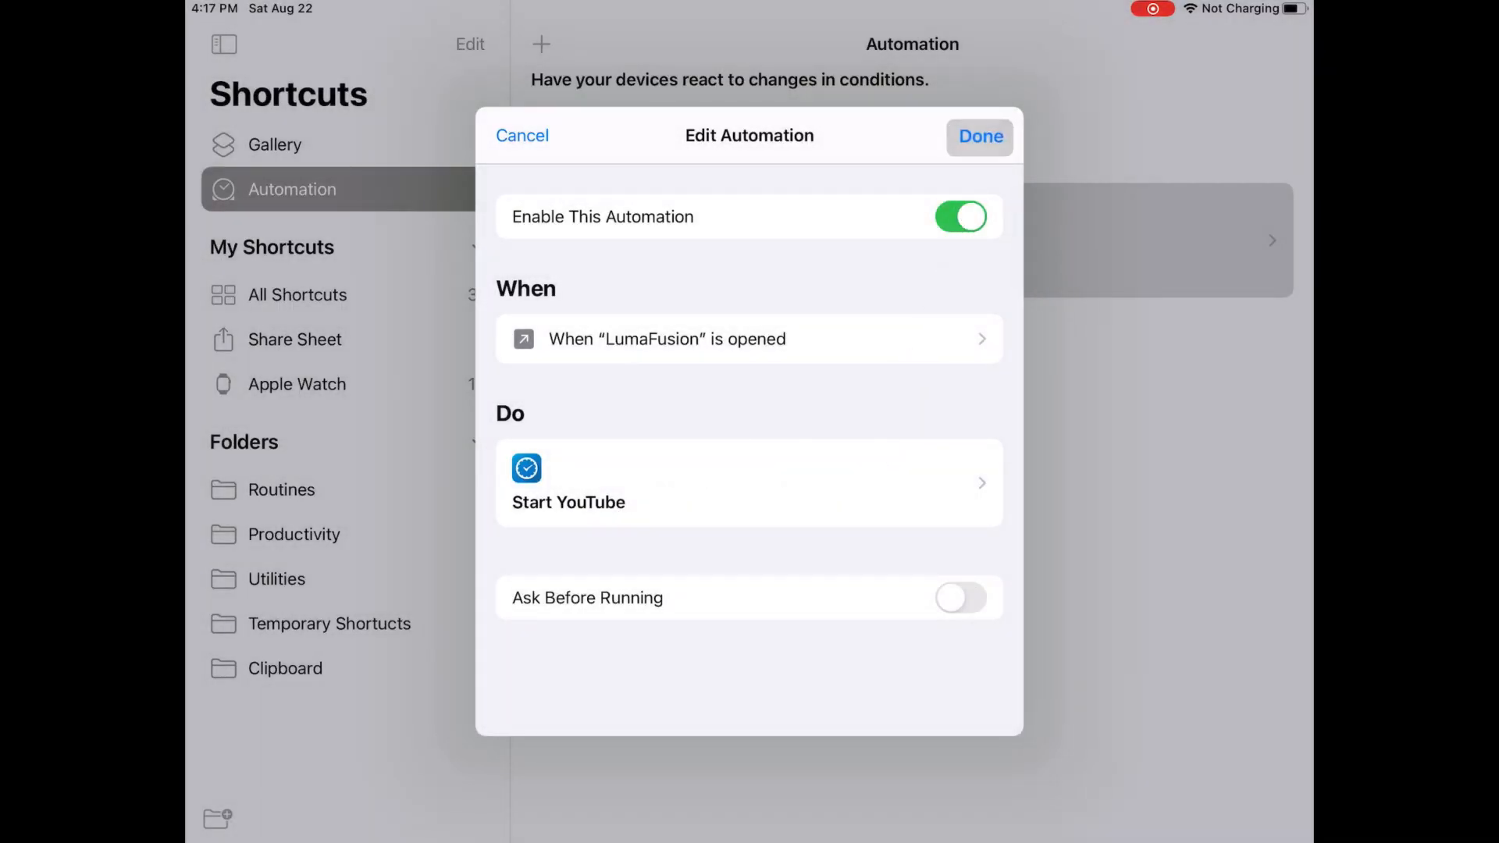
pyautogui.click(979, 138)
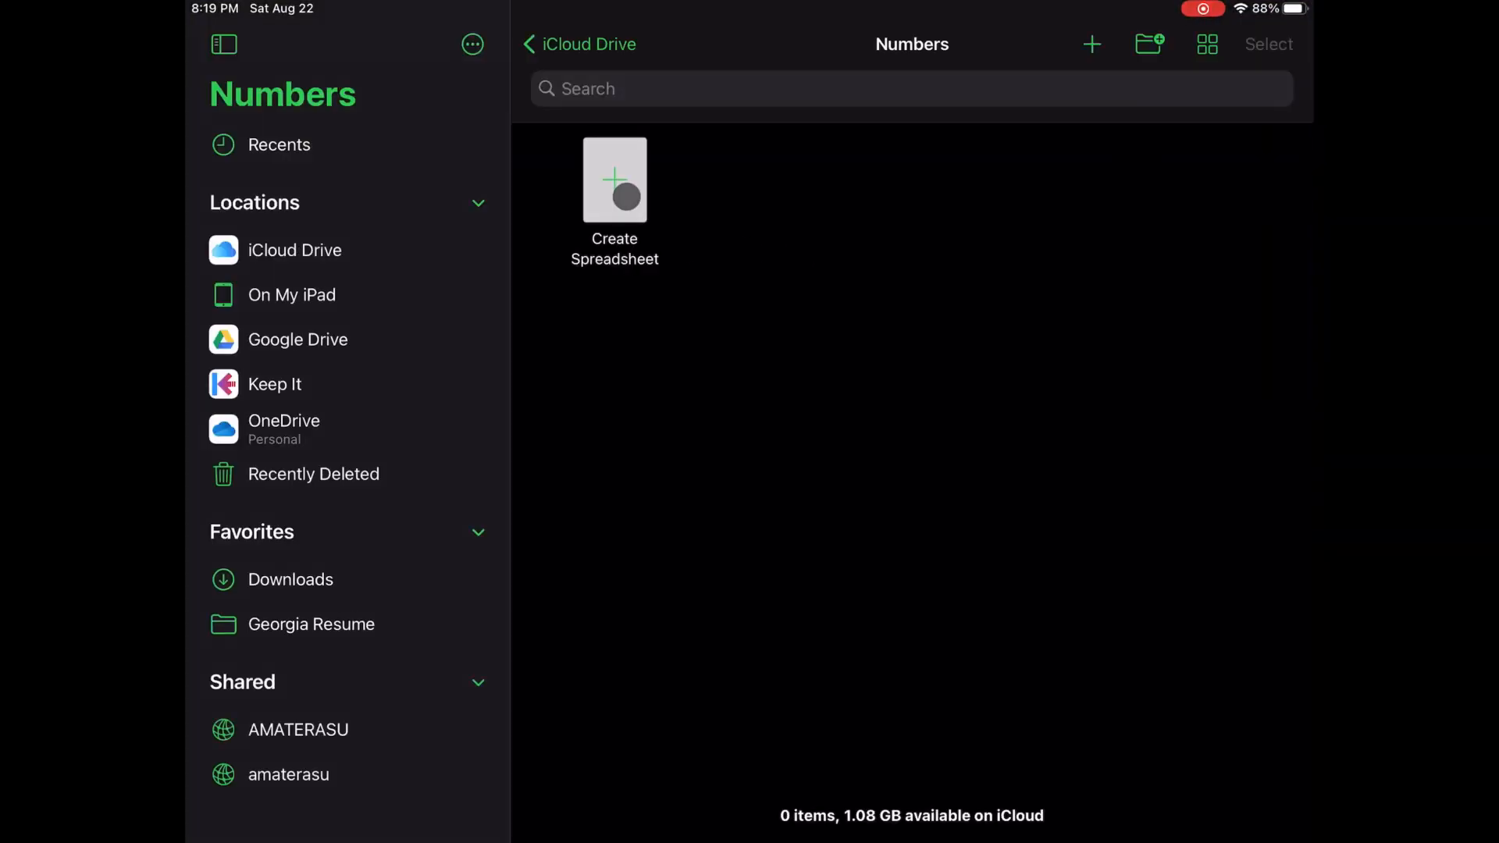
# In a new blank Numbers spreadsheet, enter 1–4 in B5:B8 and a COUNTIFS(B5:B8,B5) formula in B9 returning 1.
pyautogui.click(614, 179)
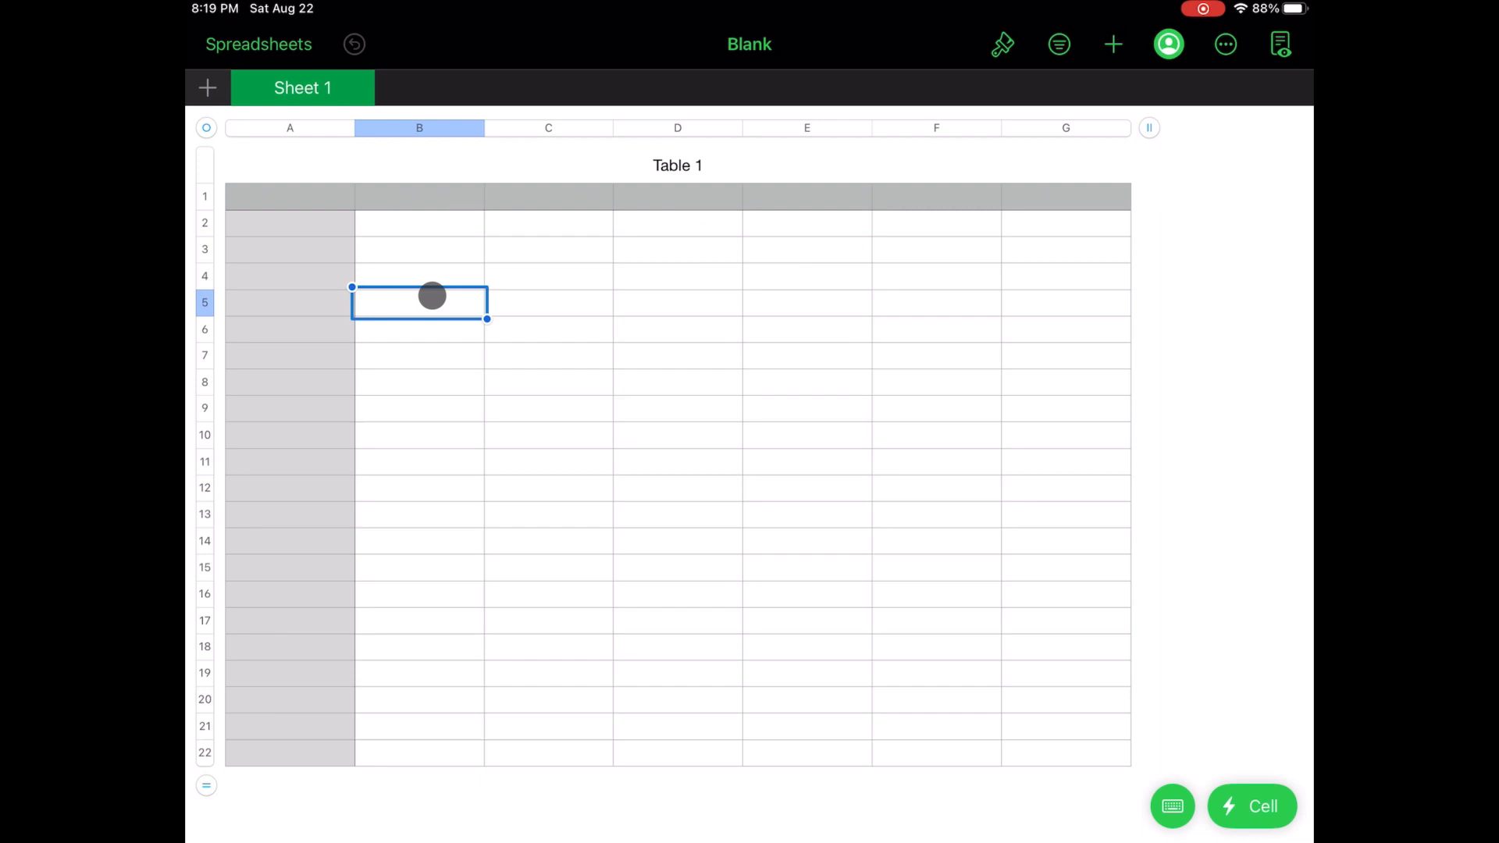
pyautogui.write('1')
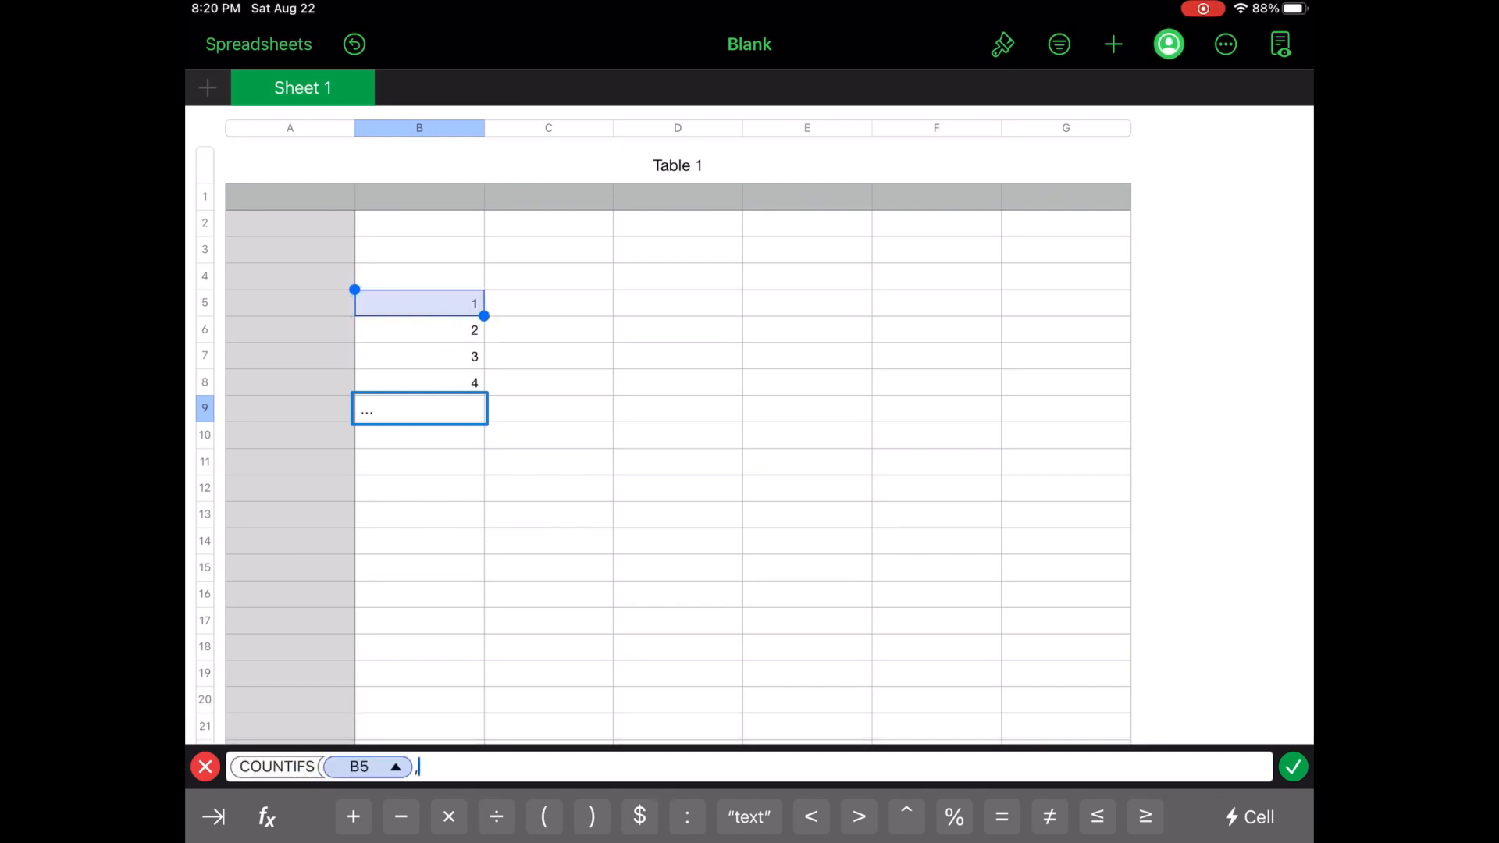
pyautogui.moveTo(484, 317); pyautogui.dragTo(484, 395)
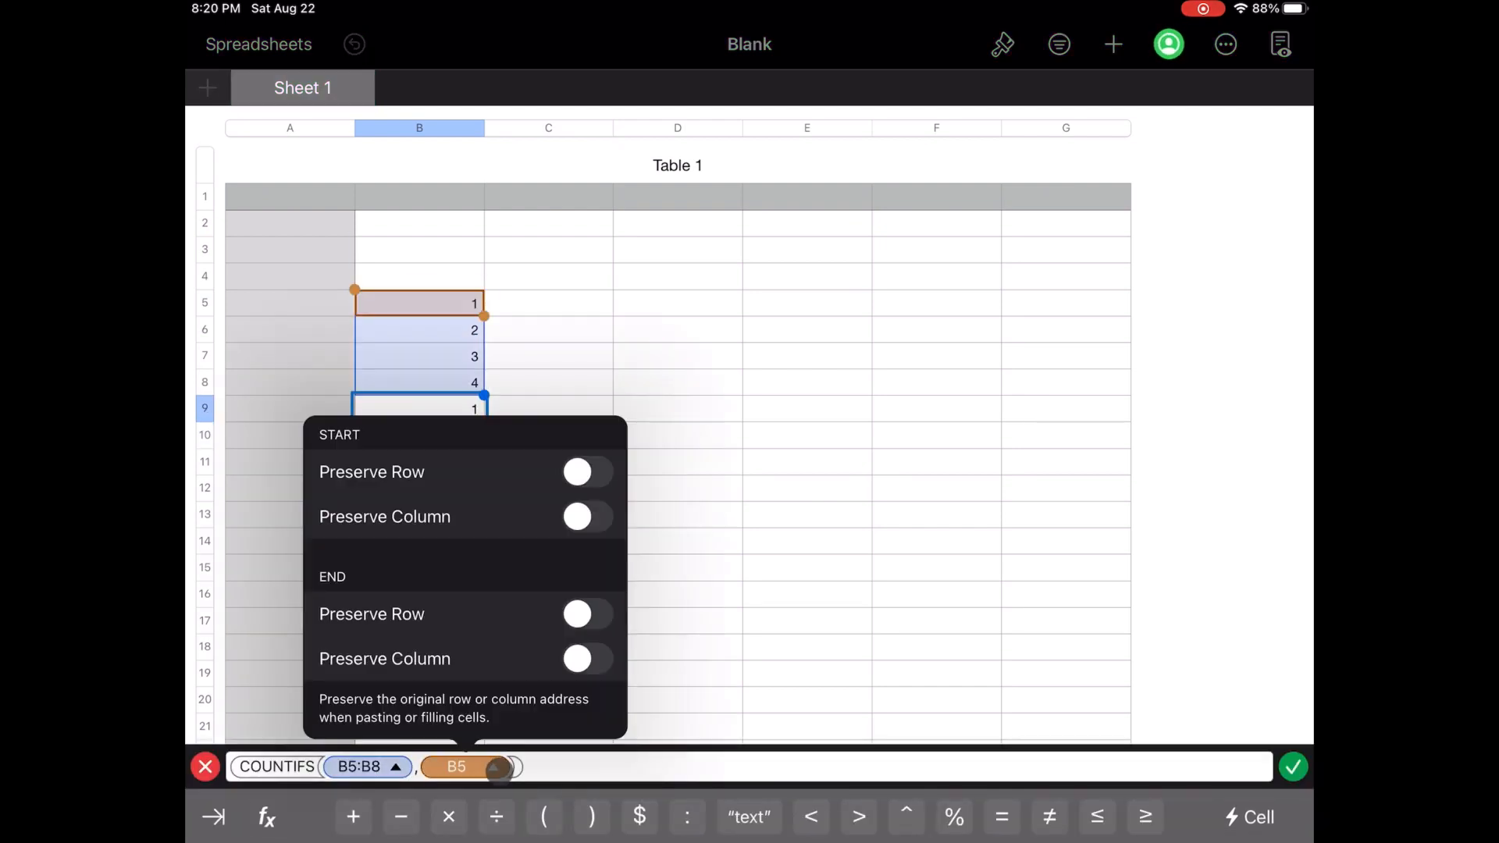
pyautogui.click(1292, 765)
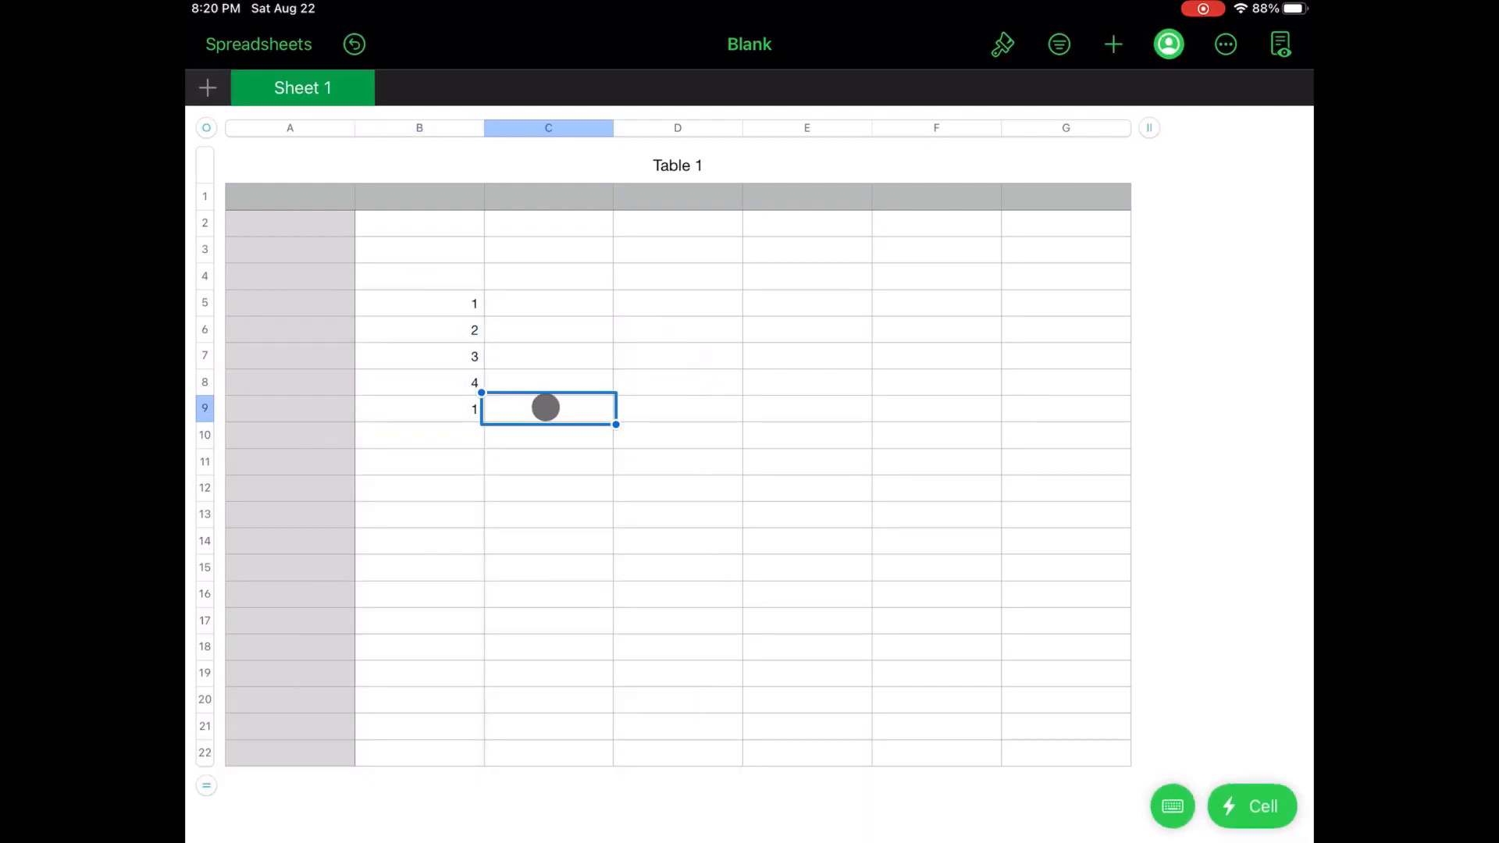
pyautogui.write('-inde')
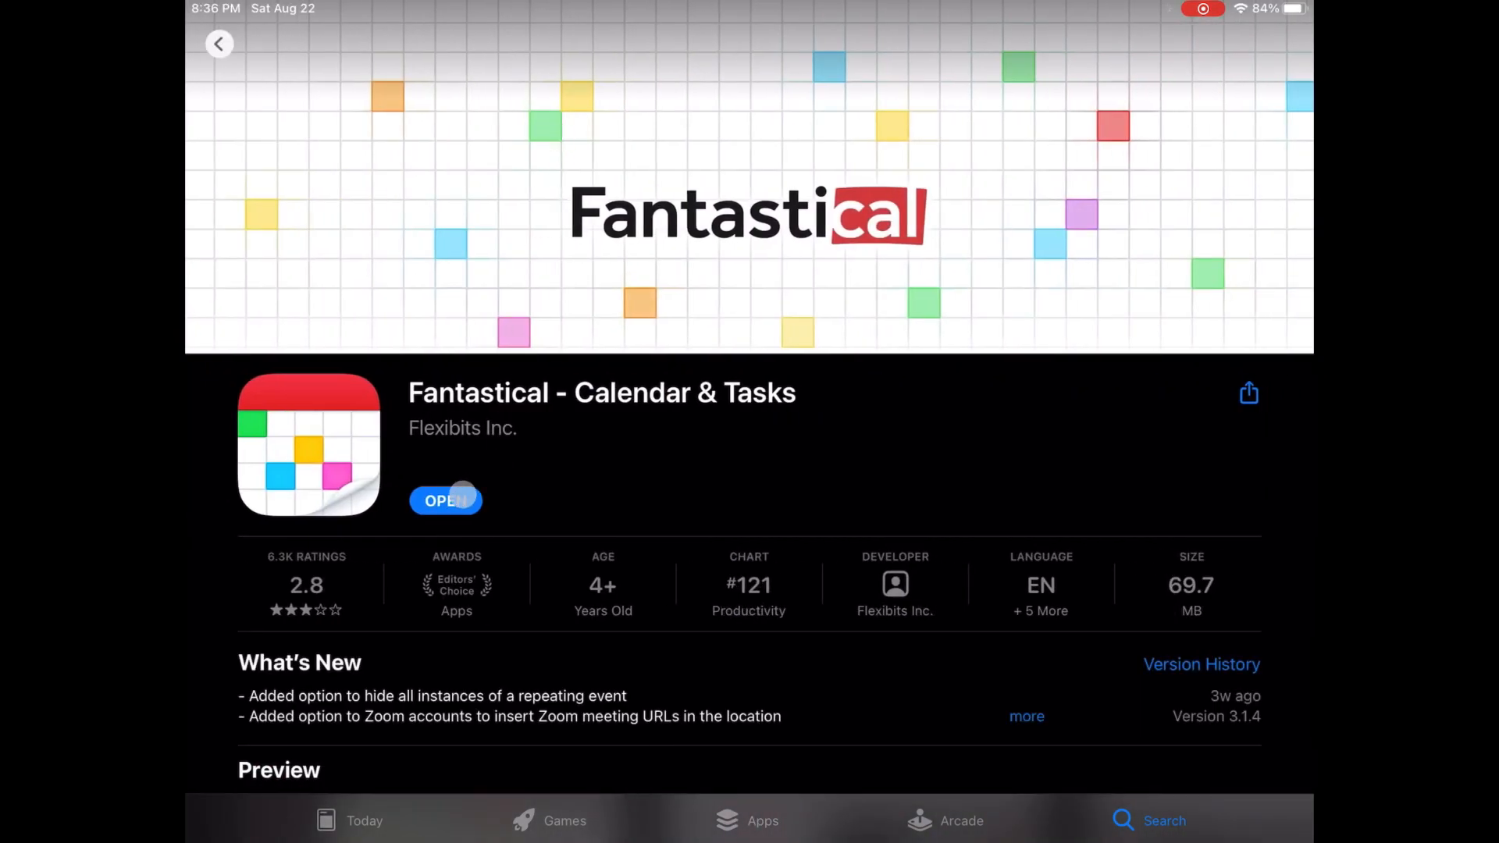
# In Fantastical, draft 'New calendar event tomorrow 1am', parsed to Sunday, August 23 at 1 AM.
pyautogui.click(445, 500)
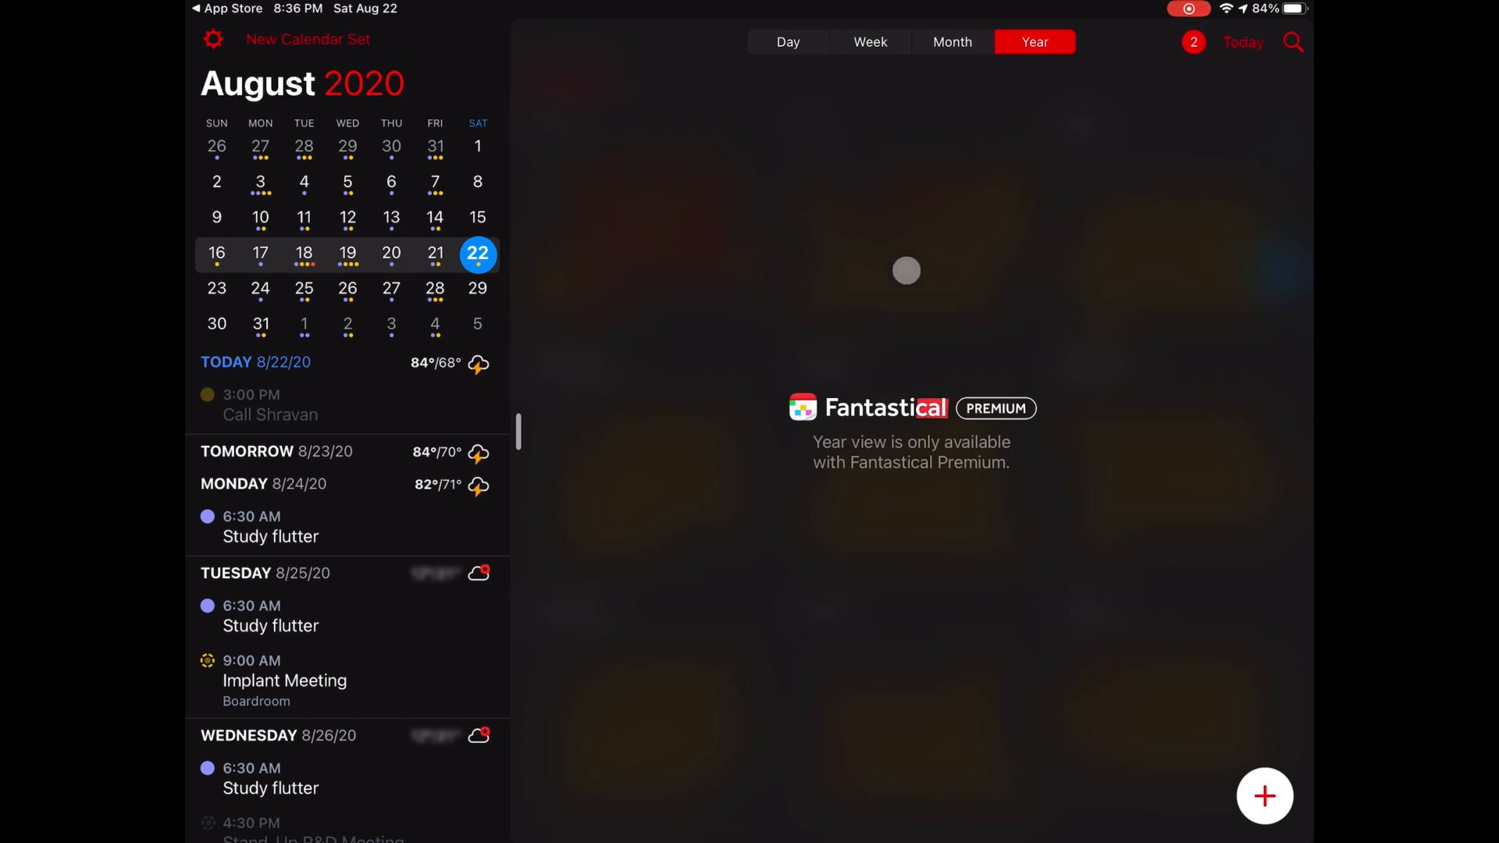
pyautogui.click(1263, 795)
pyautogui.write('New calendar even')
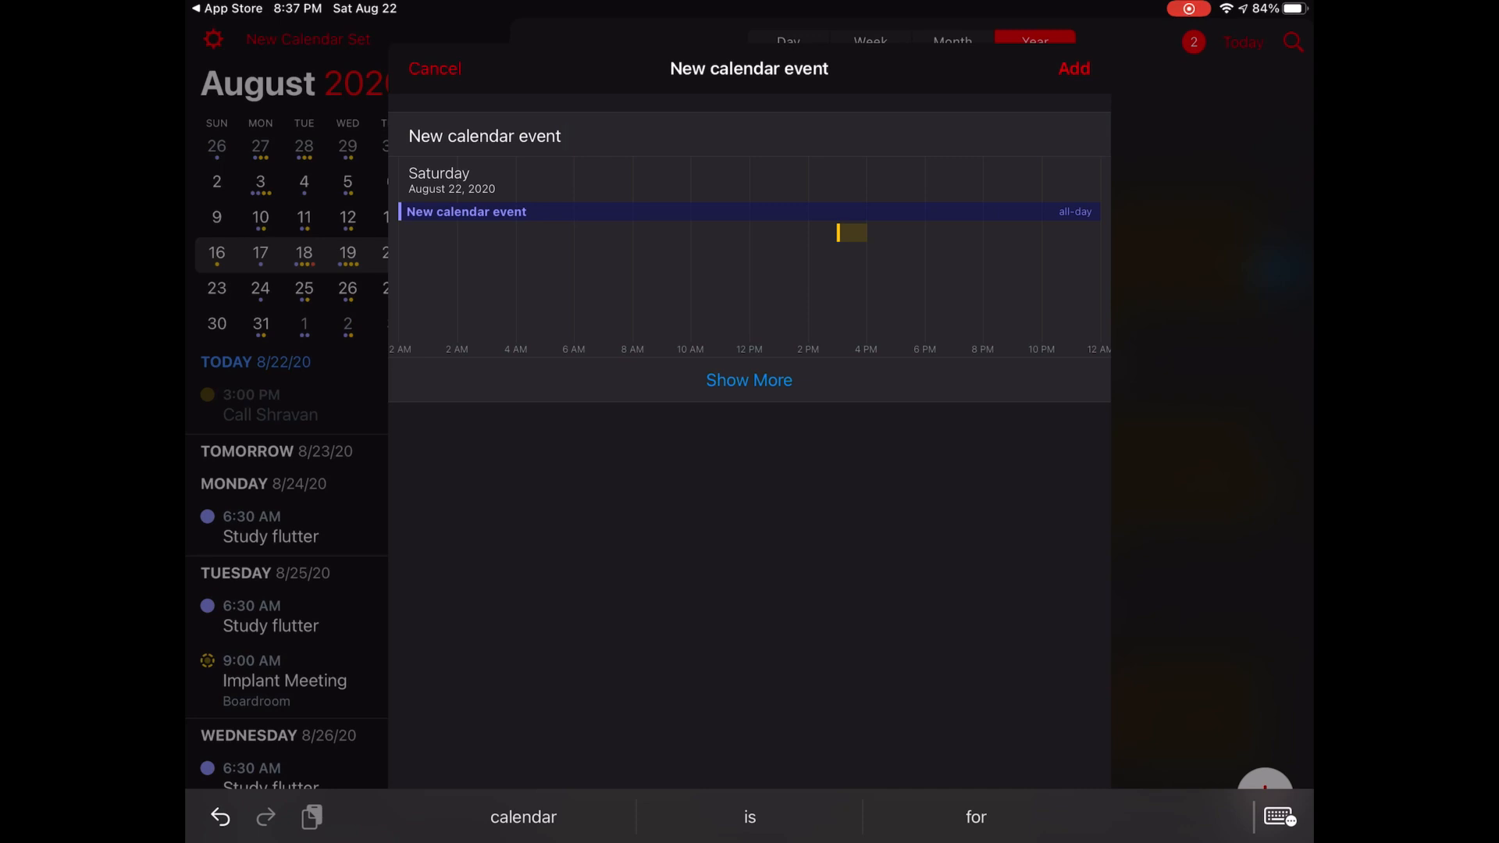
pyautogui.write('tomorrow')
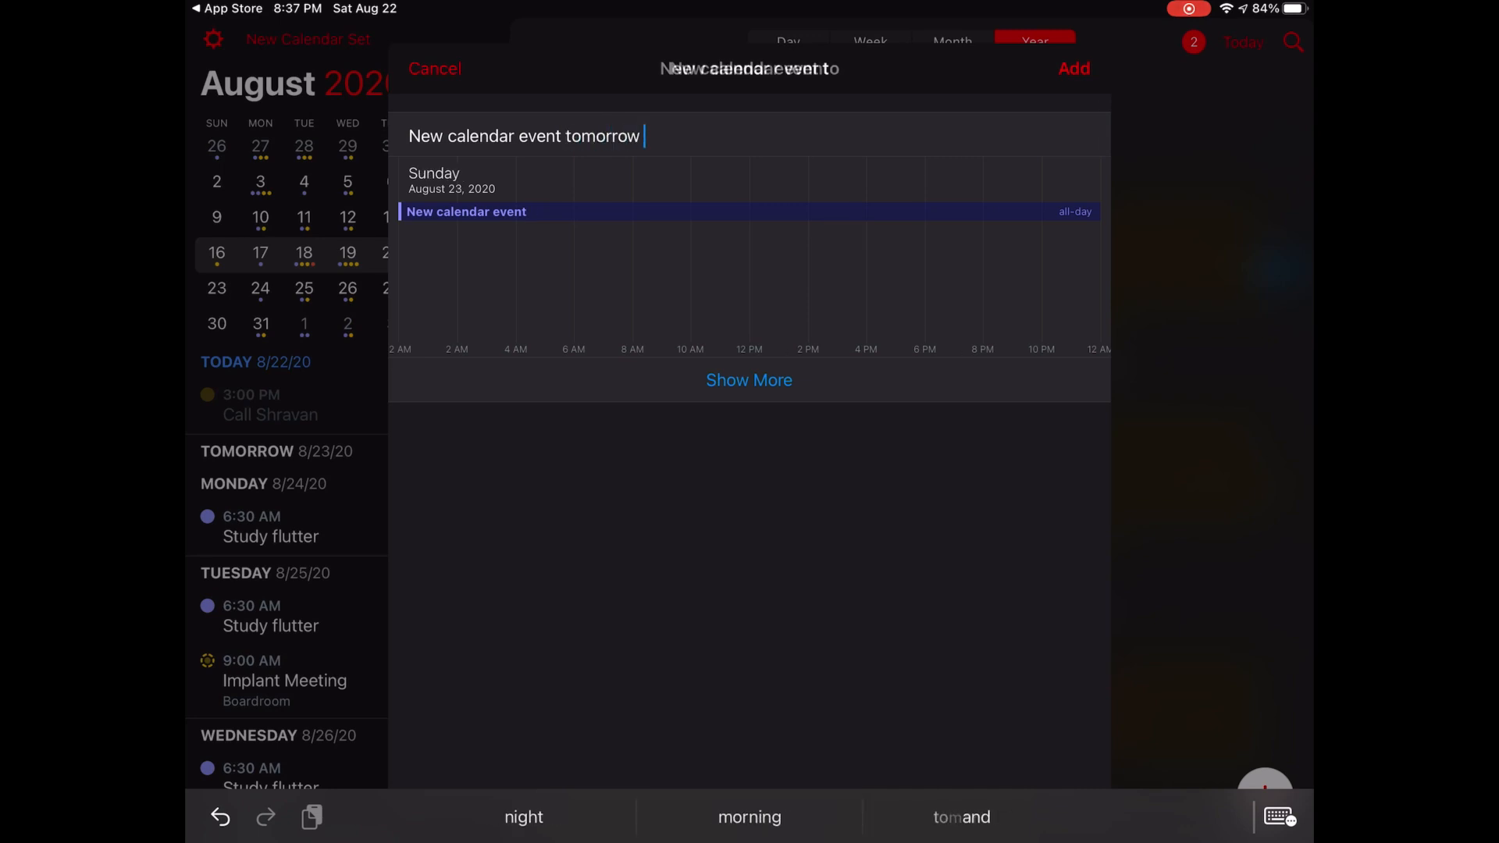
pyautogui.write('1am')
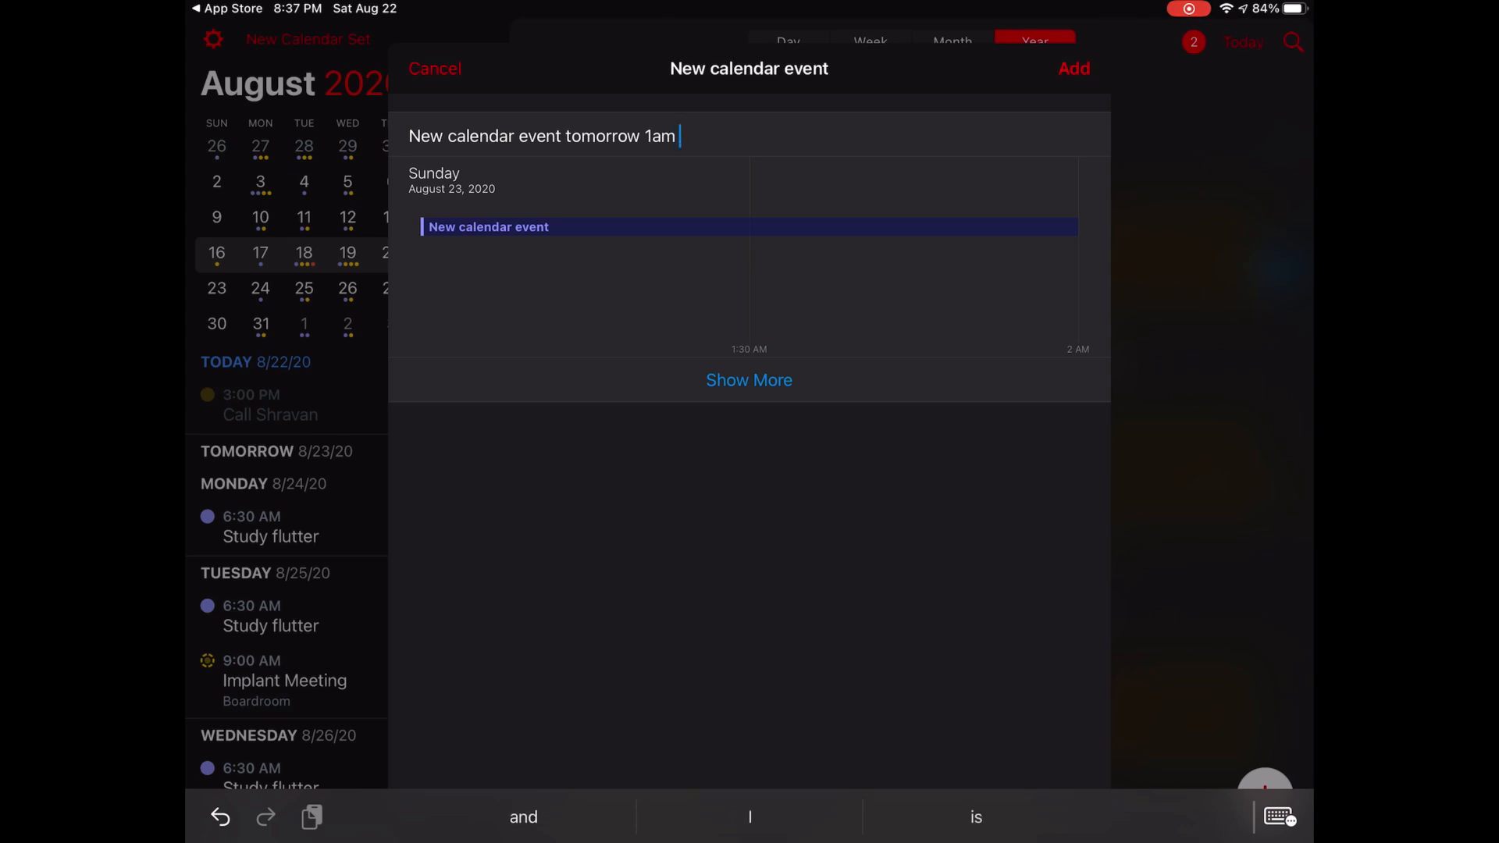
pyautogui.write('calend')
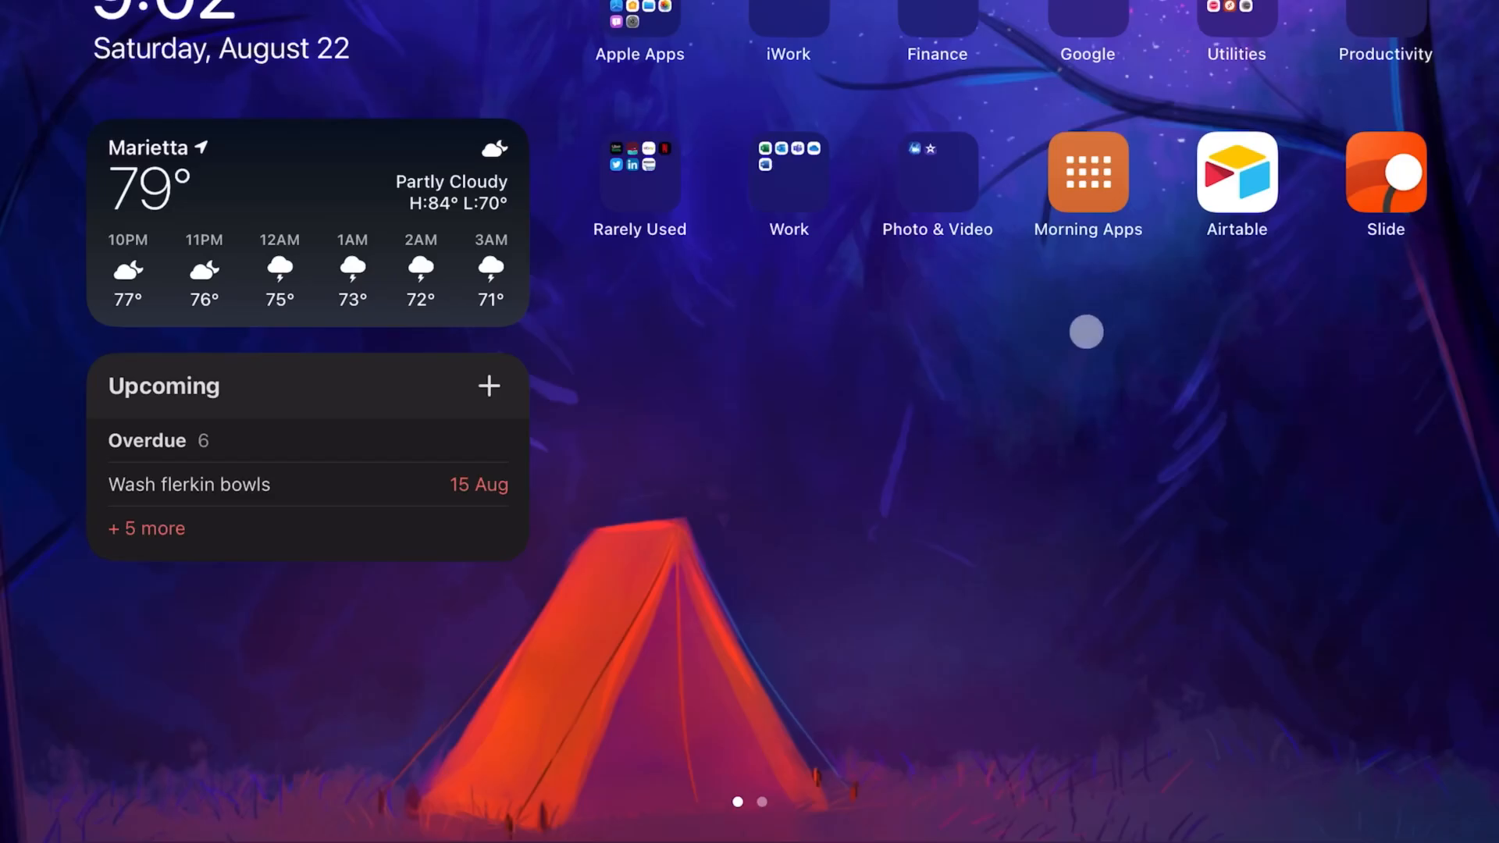
# Launch Files from a 'files' search, check the ebook in Downloads, and go to the top level of iCloud Drive.
pyautogui.write('files')
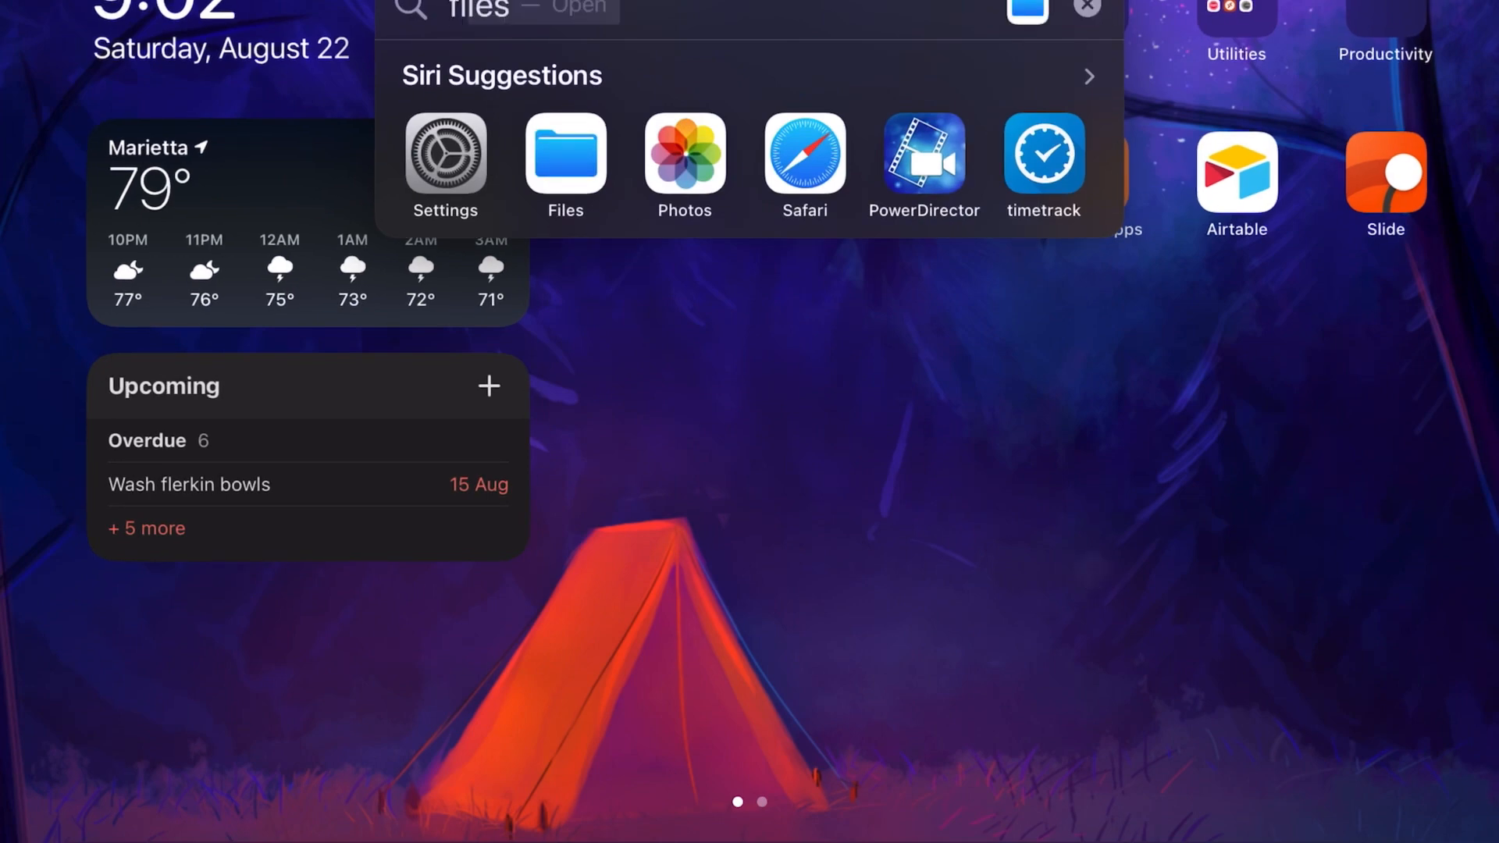
pyautogui.click(565, 164)
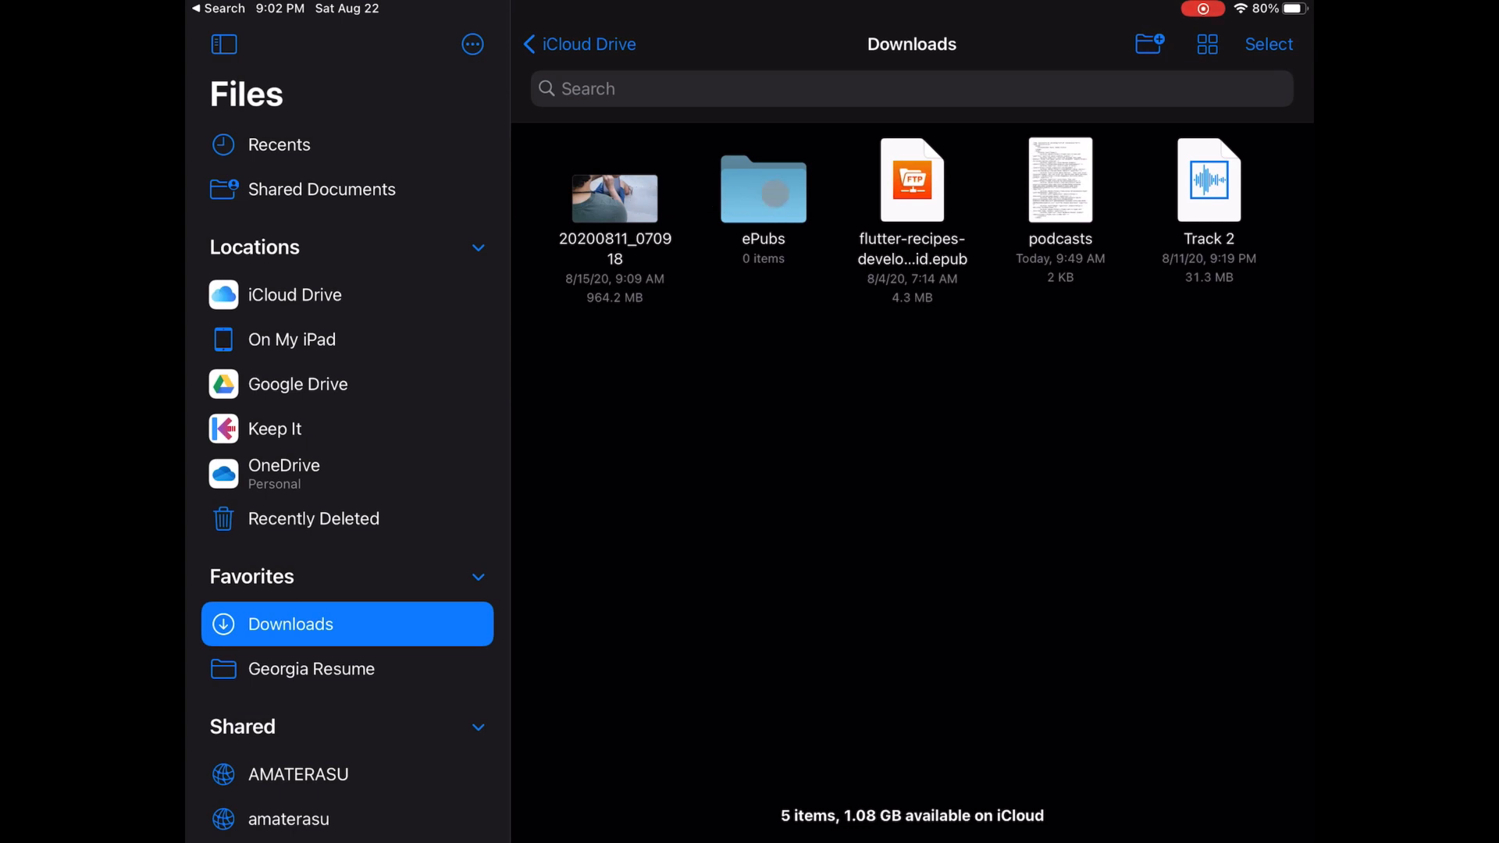
pyautogui.rightClick(911, 181)
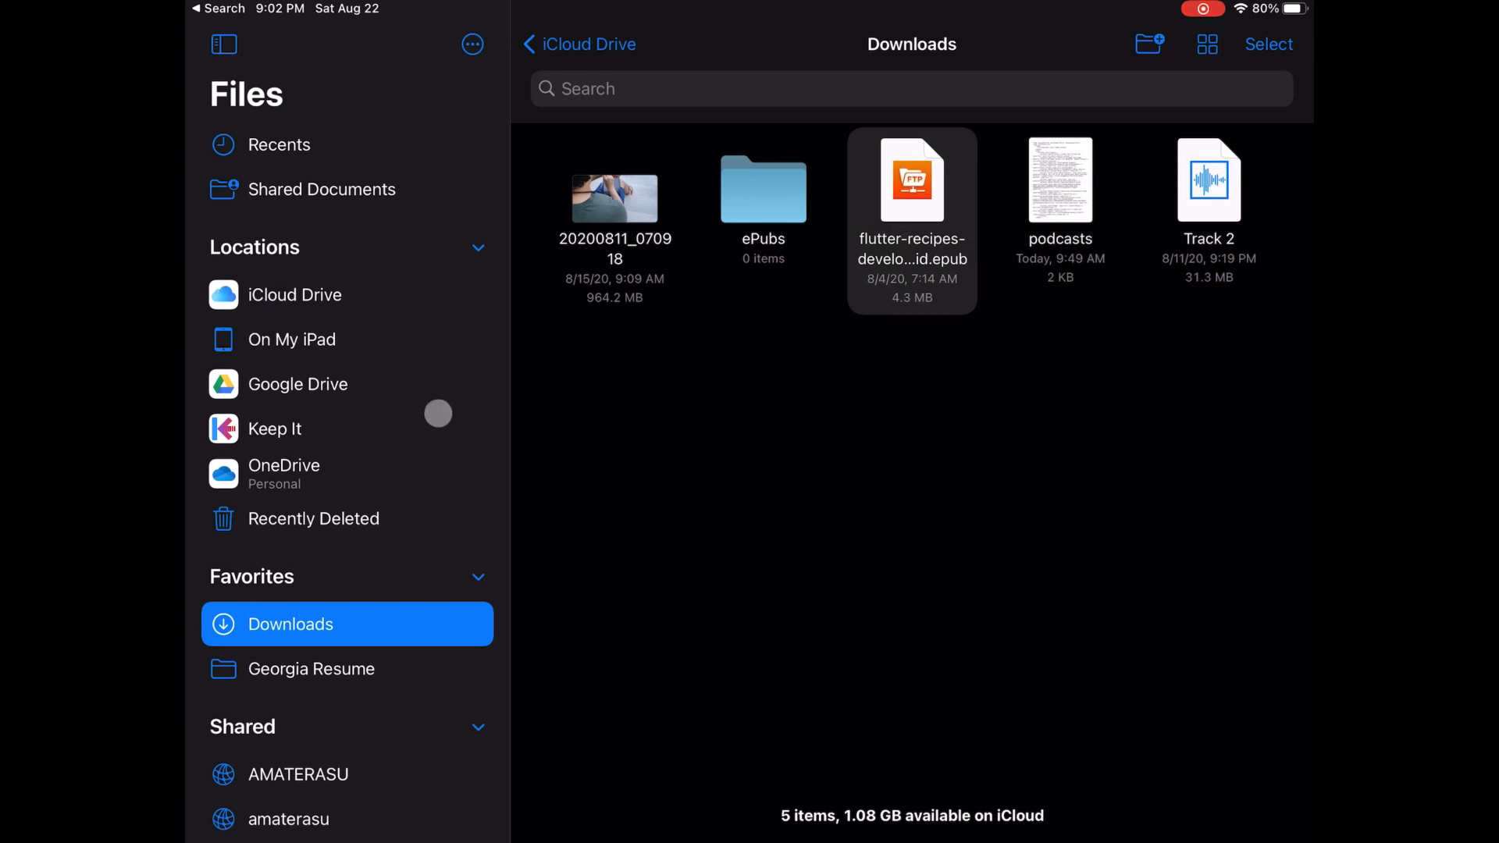
pyautogui.click(297, 384)
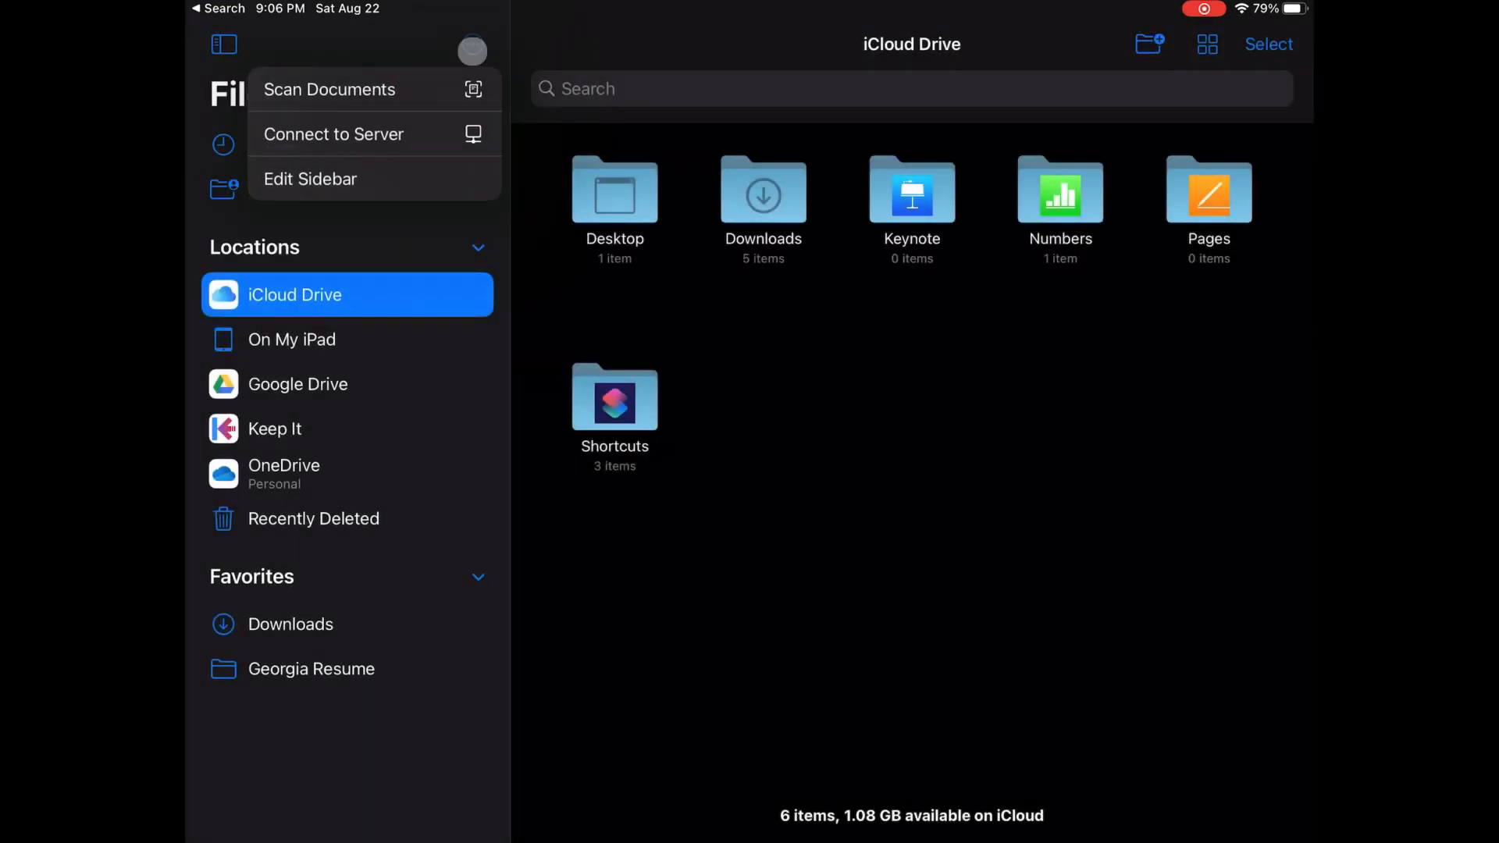
# Connect to the recent smb://rasengan-barrage server as a Registered User.
pyautogui.click(333, 134)
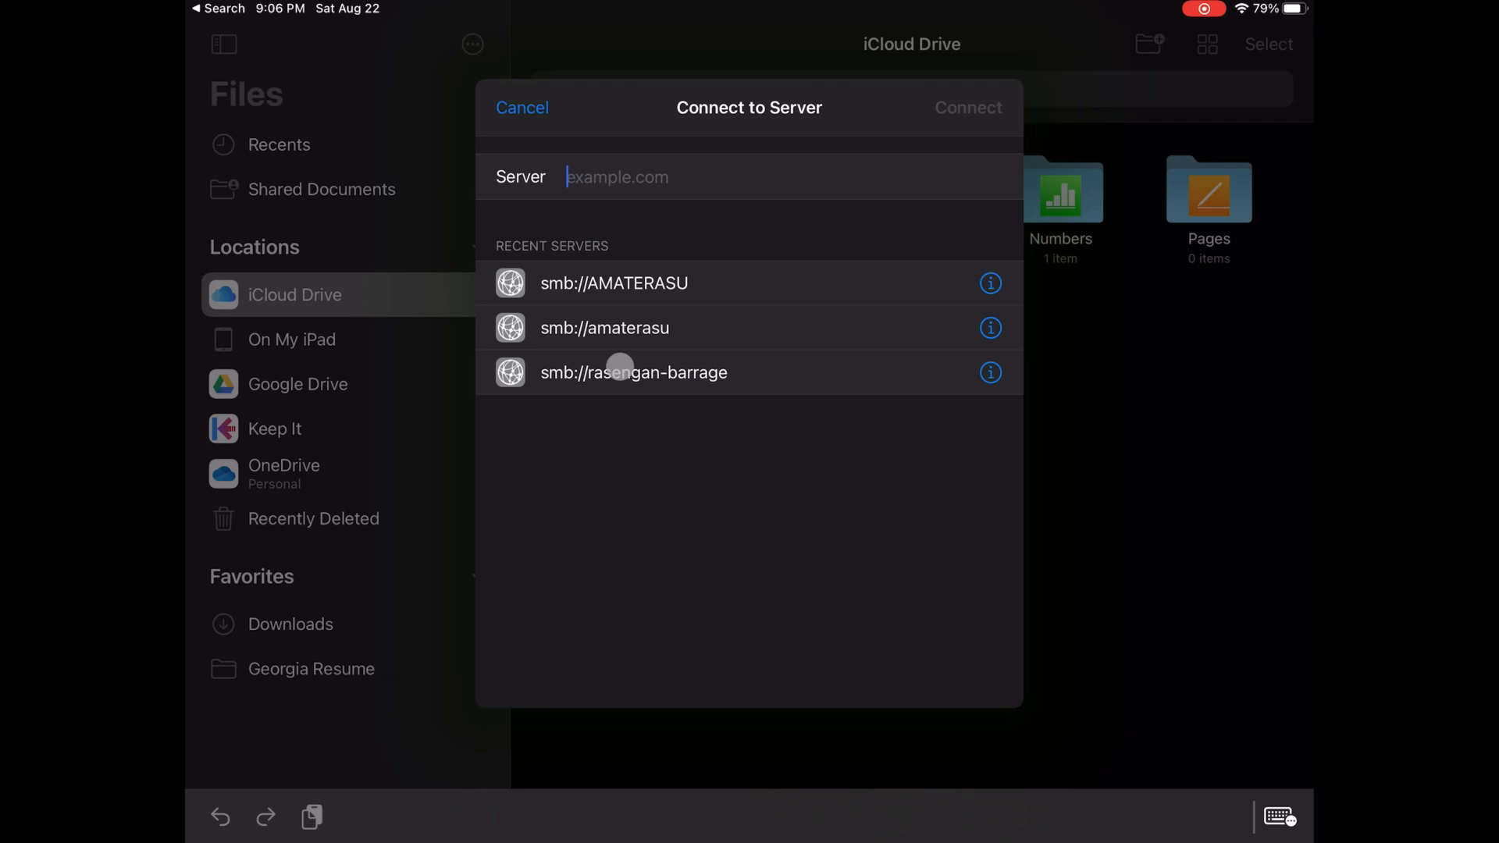
pyautogui.click(633, 371)
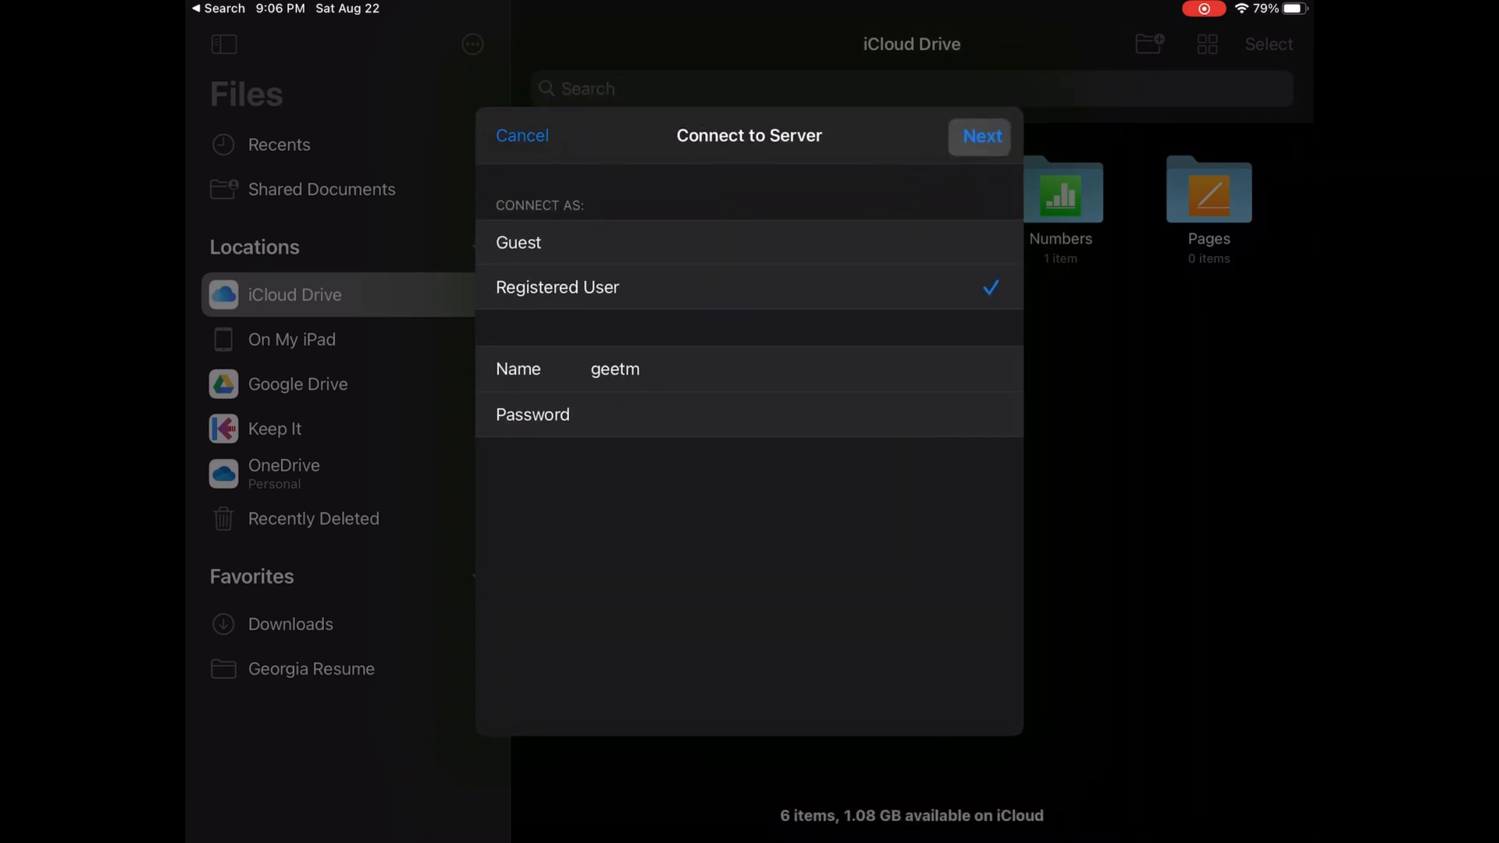
pyautogui.click(979, 136)
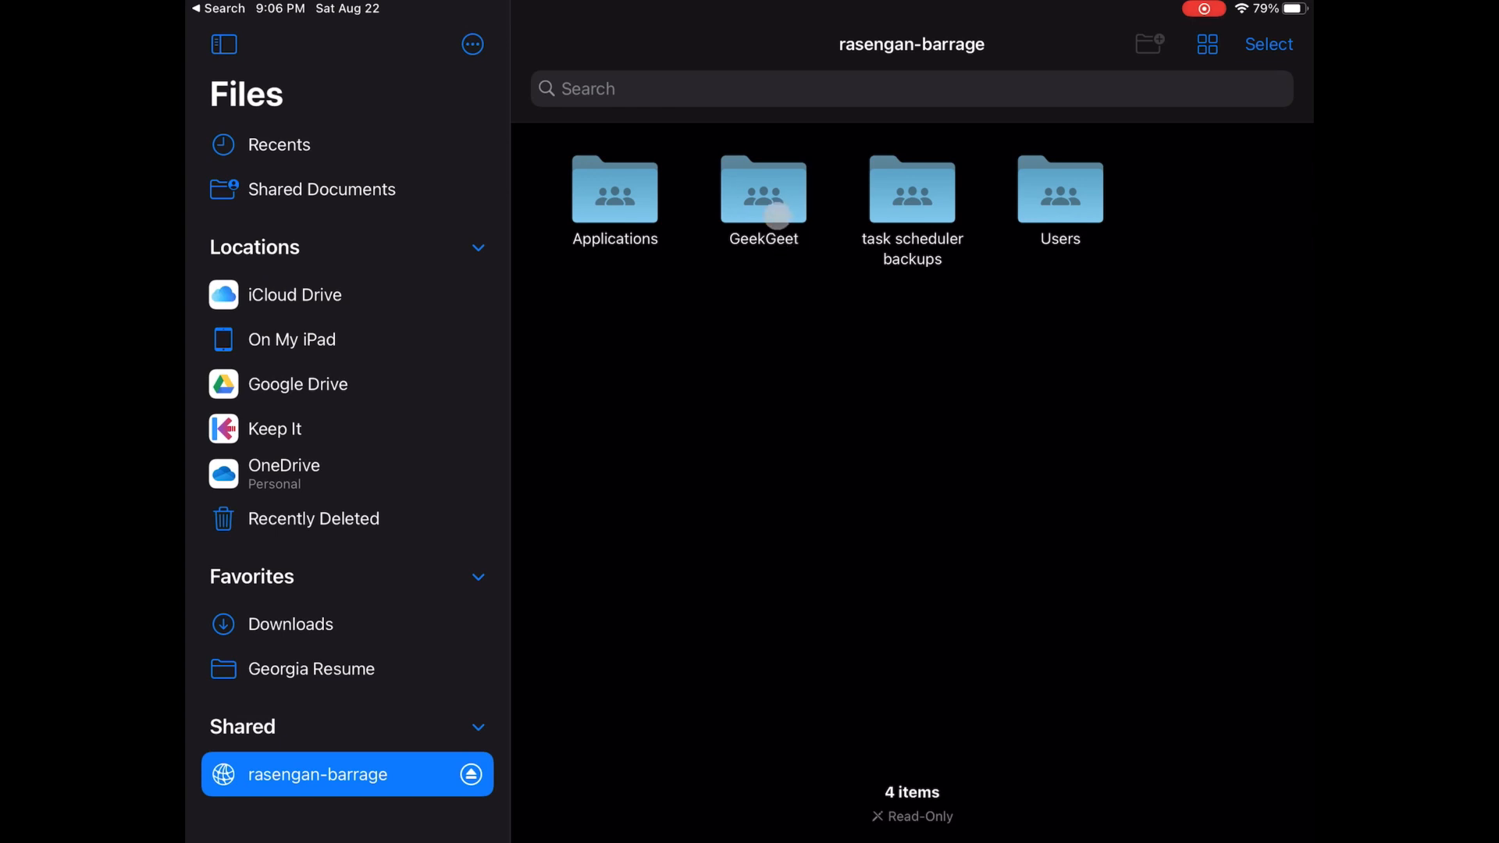
# Browse into the GeekGeet share's Audio folder, then leave Files.
pyautogui.doubleClick(764, 190)
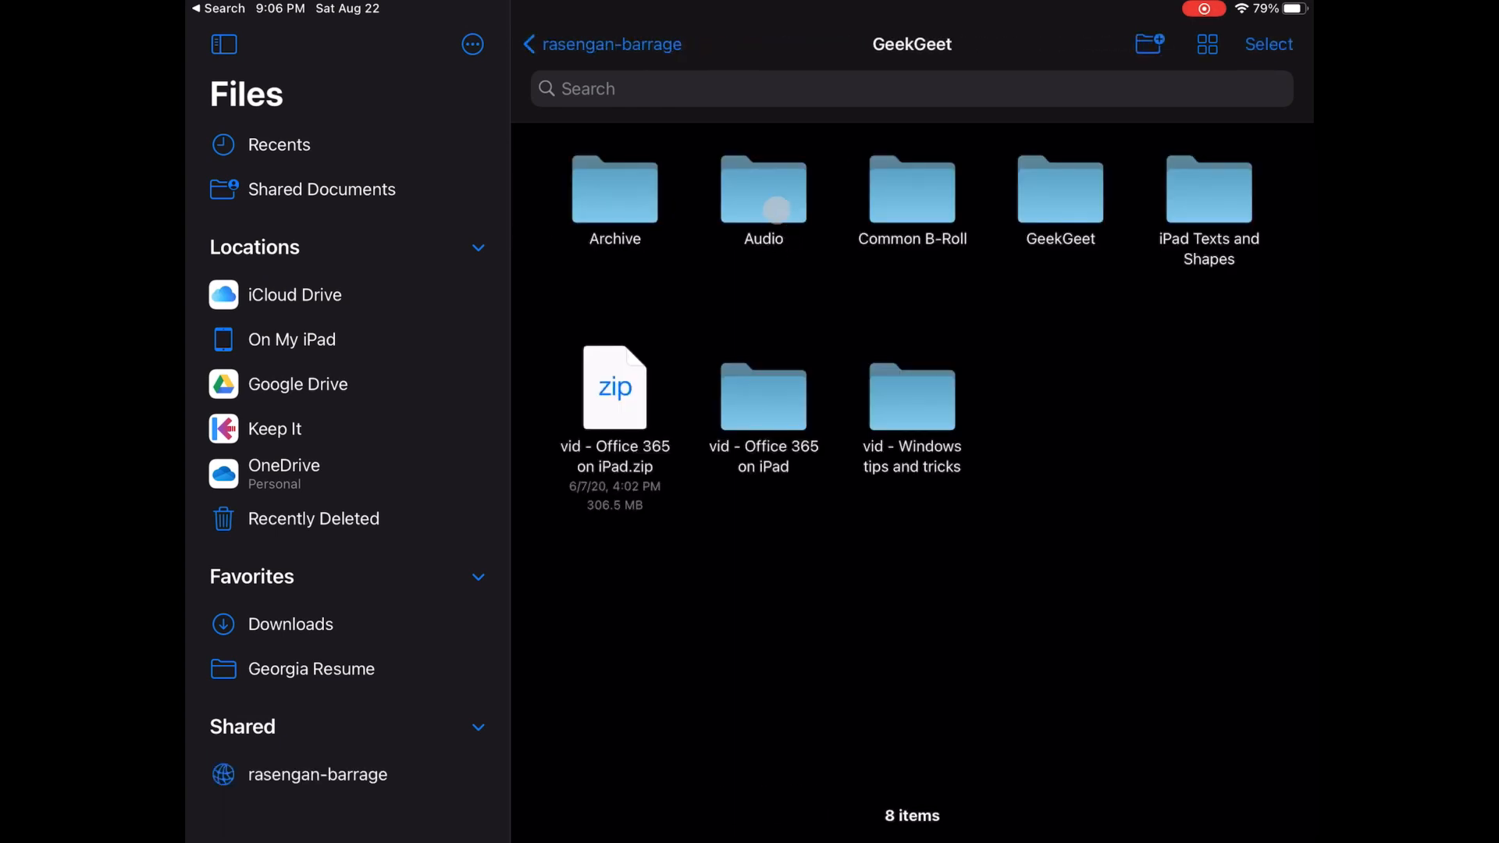
pyautogui.doubleClick(764, 189)
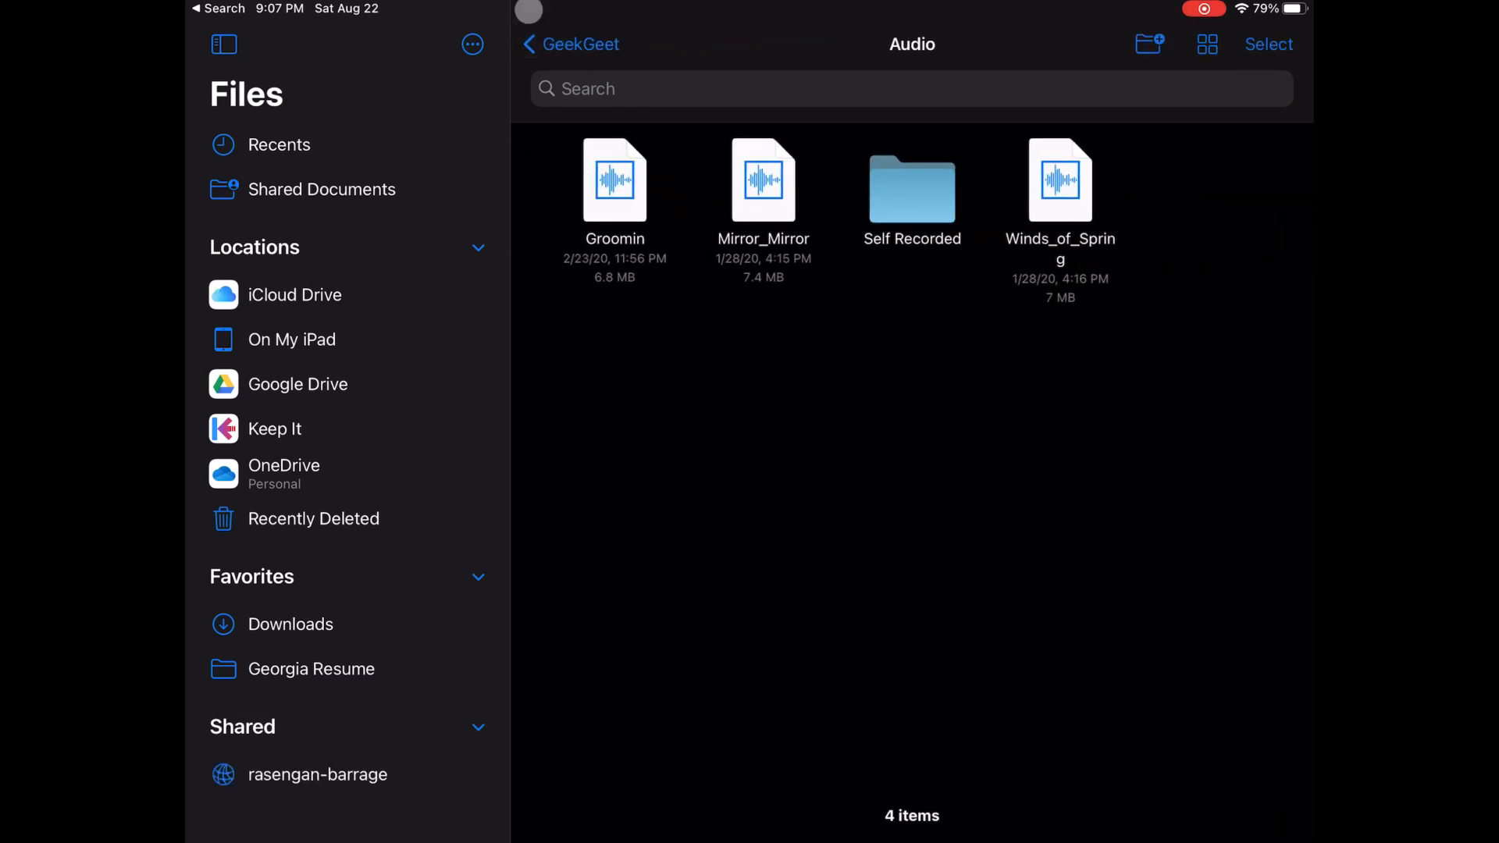
pyautogui.click(570, 44)
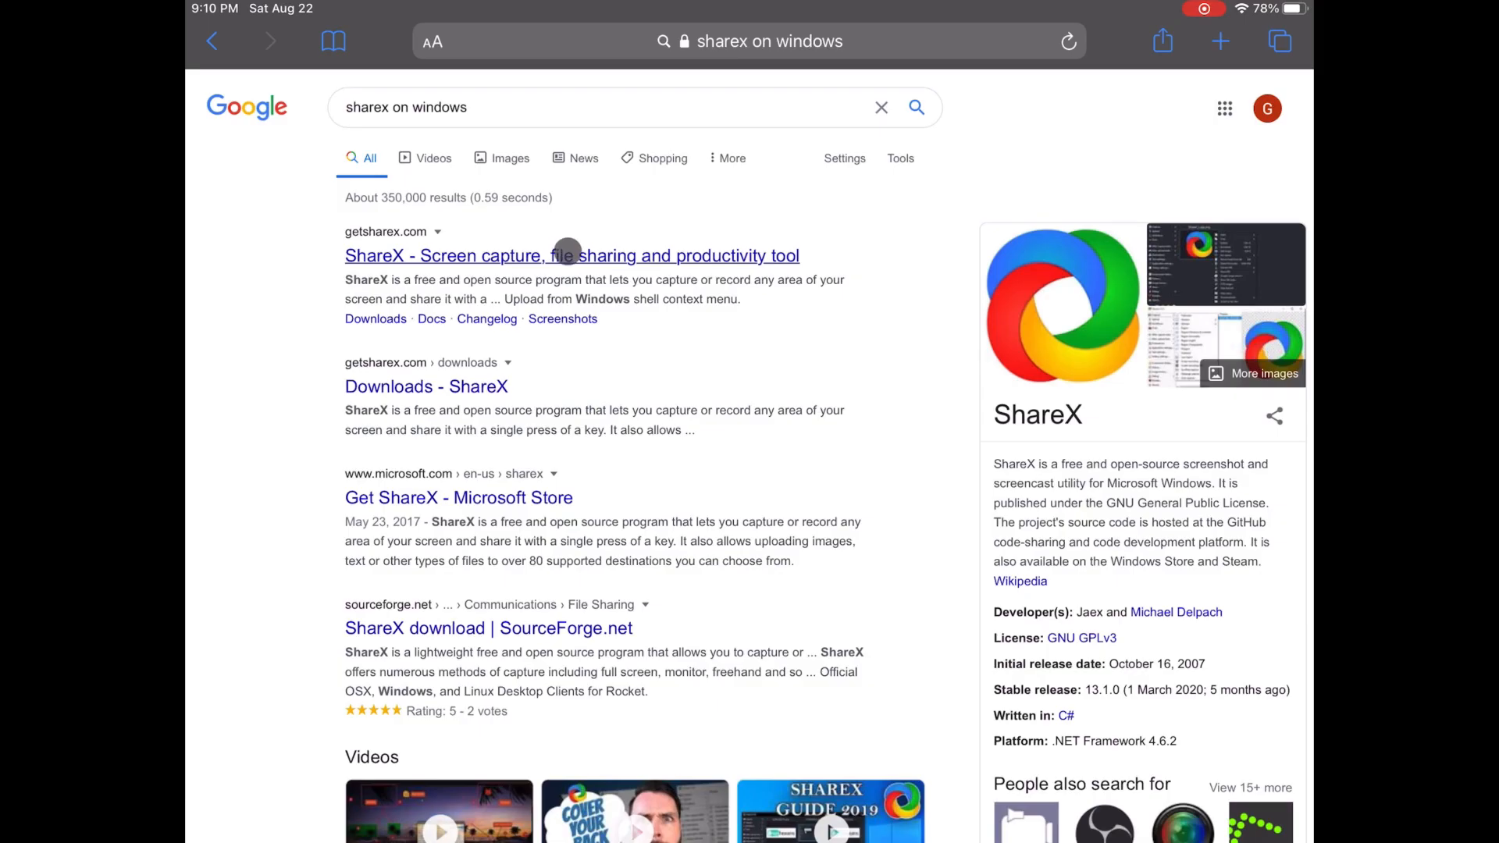
# Visit the ShareX homepage at getsharex.com from the results and head to its Downloads page.
pyautogui.click(571, 255)
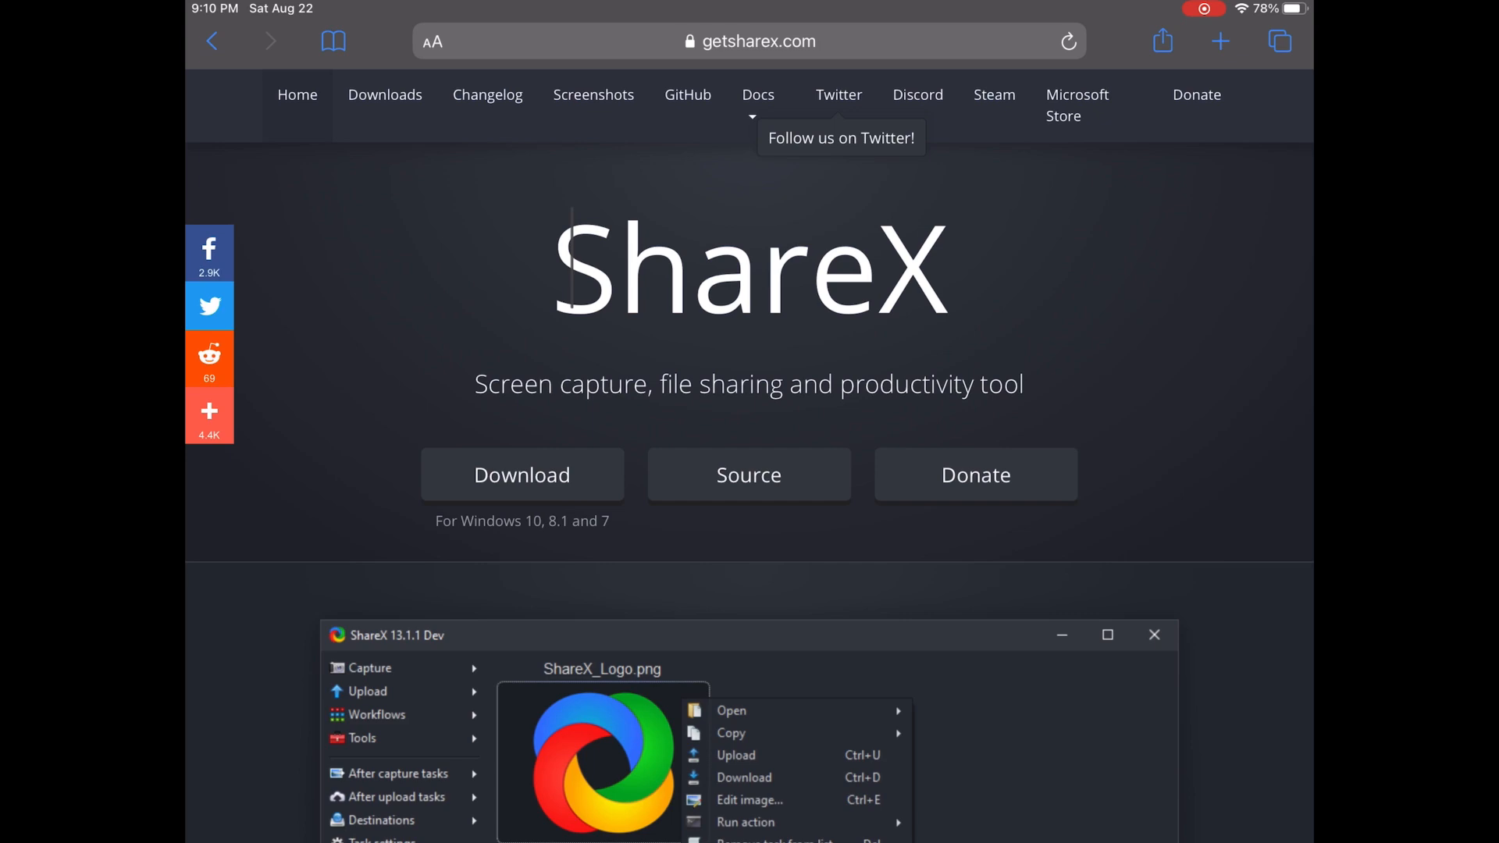
pyautogui.scroll(-3)
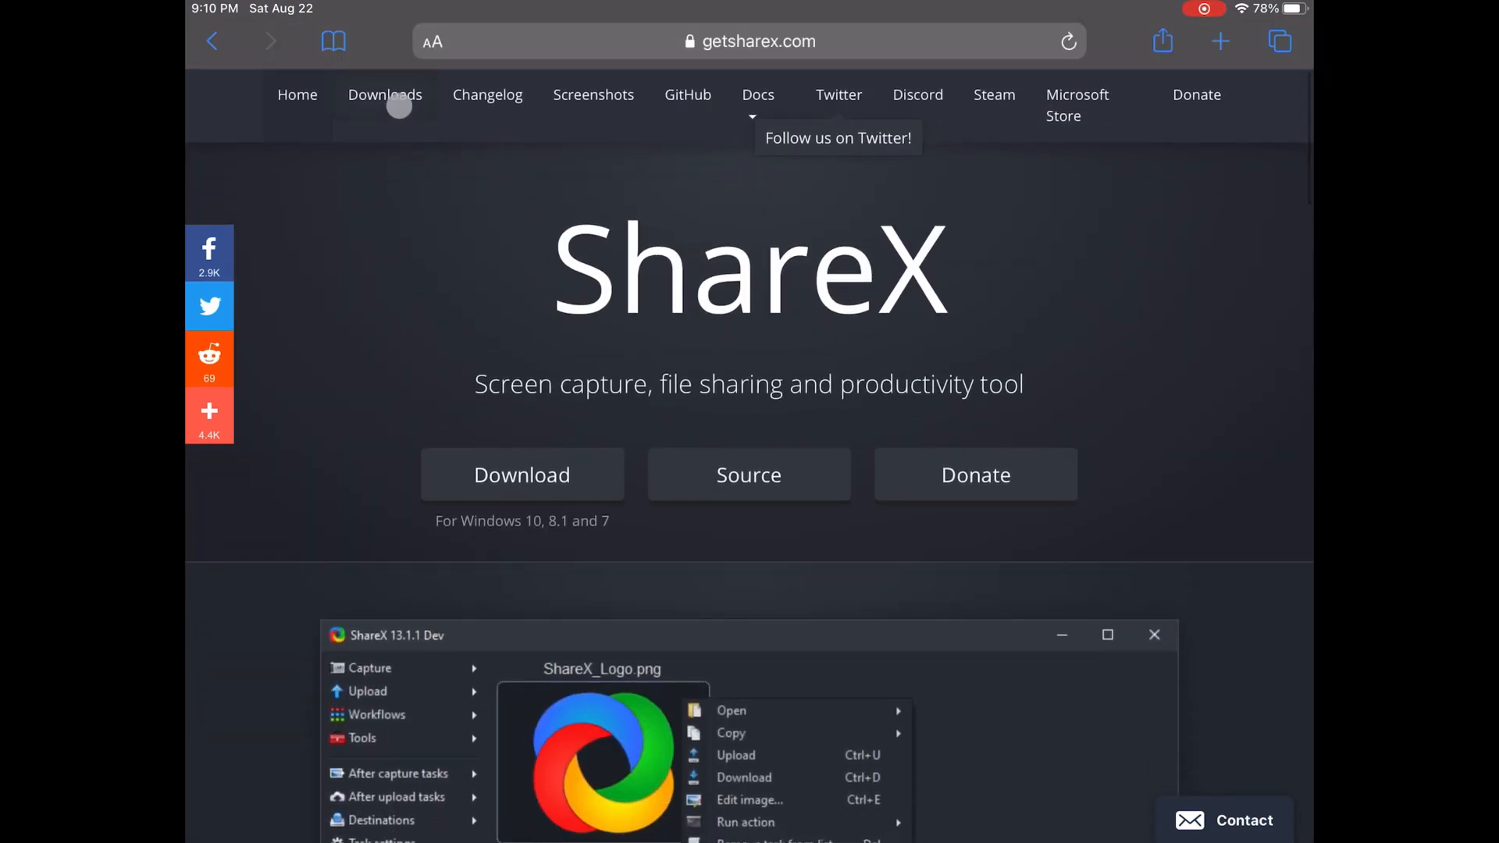
pyautogui.click(384, 96)
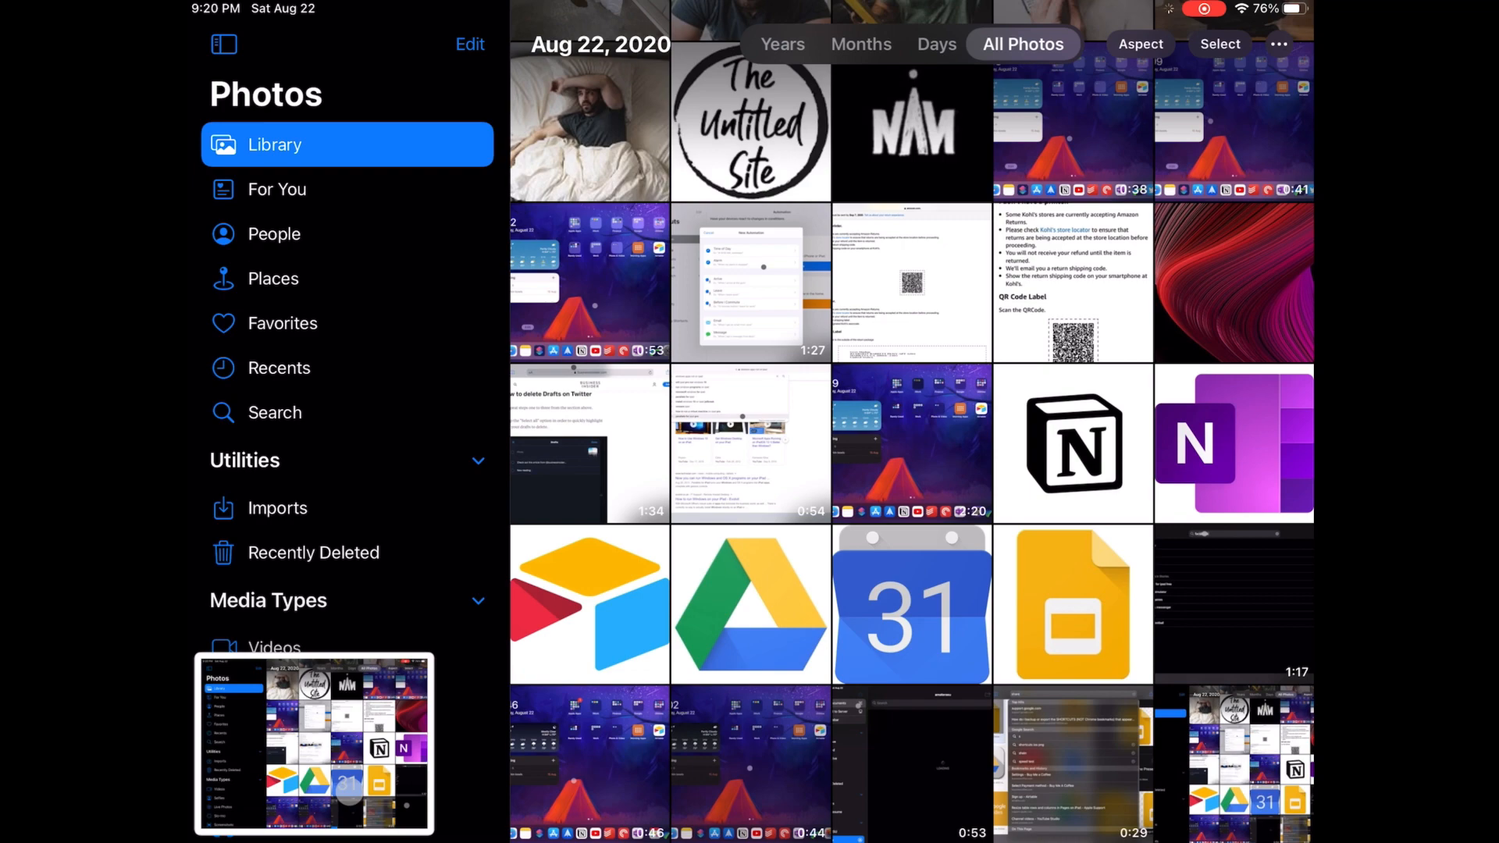
# Share one library photo and reveal its share-sheet actions like Copy Photo and Save to Files.
pyautogui.click(1073, 603)
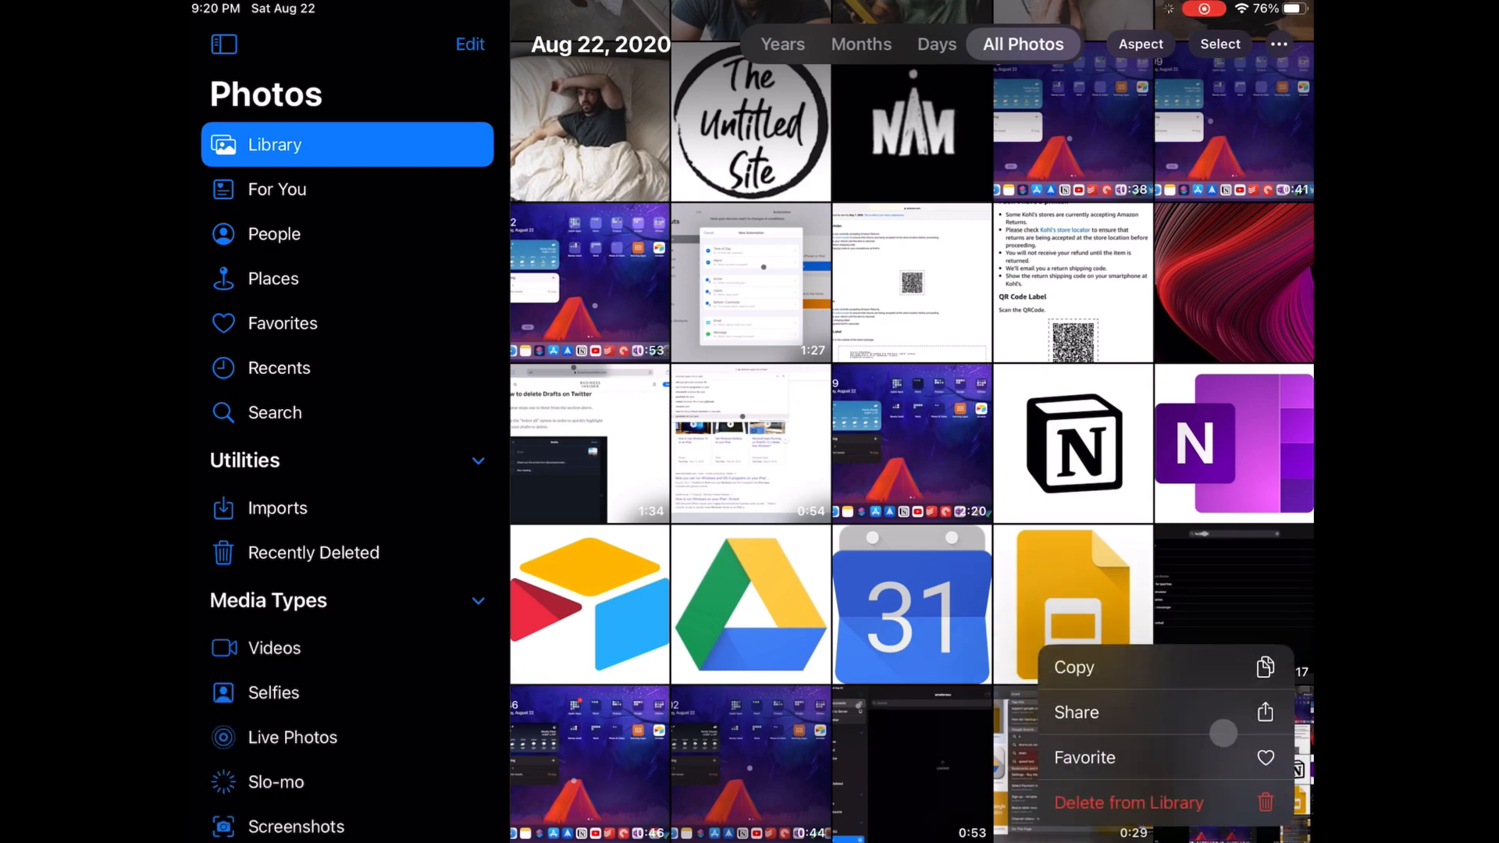
pyautogui.click(1074, 712)
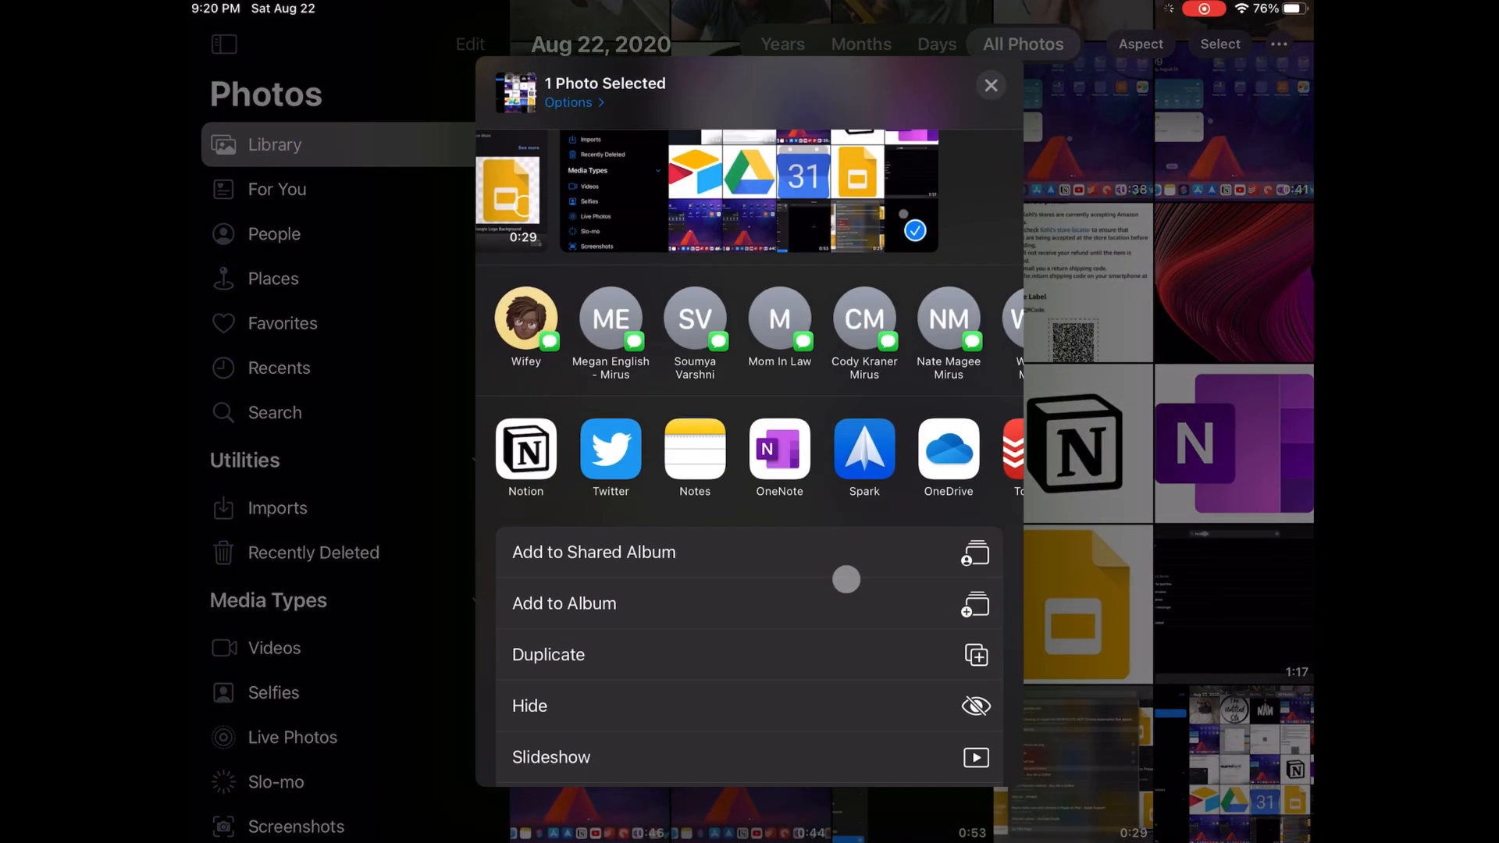
pyautogui.scroll(-3)
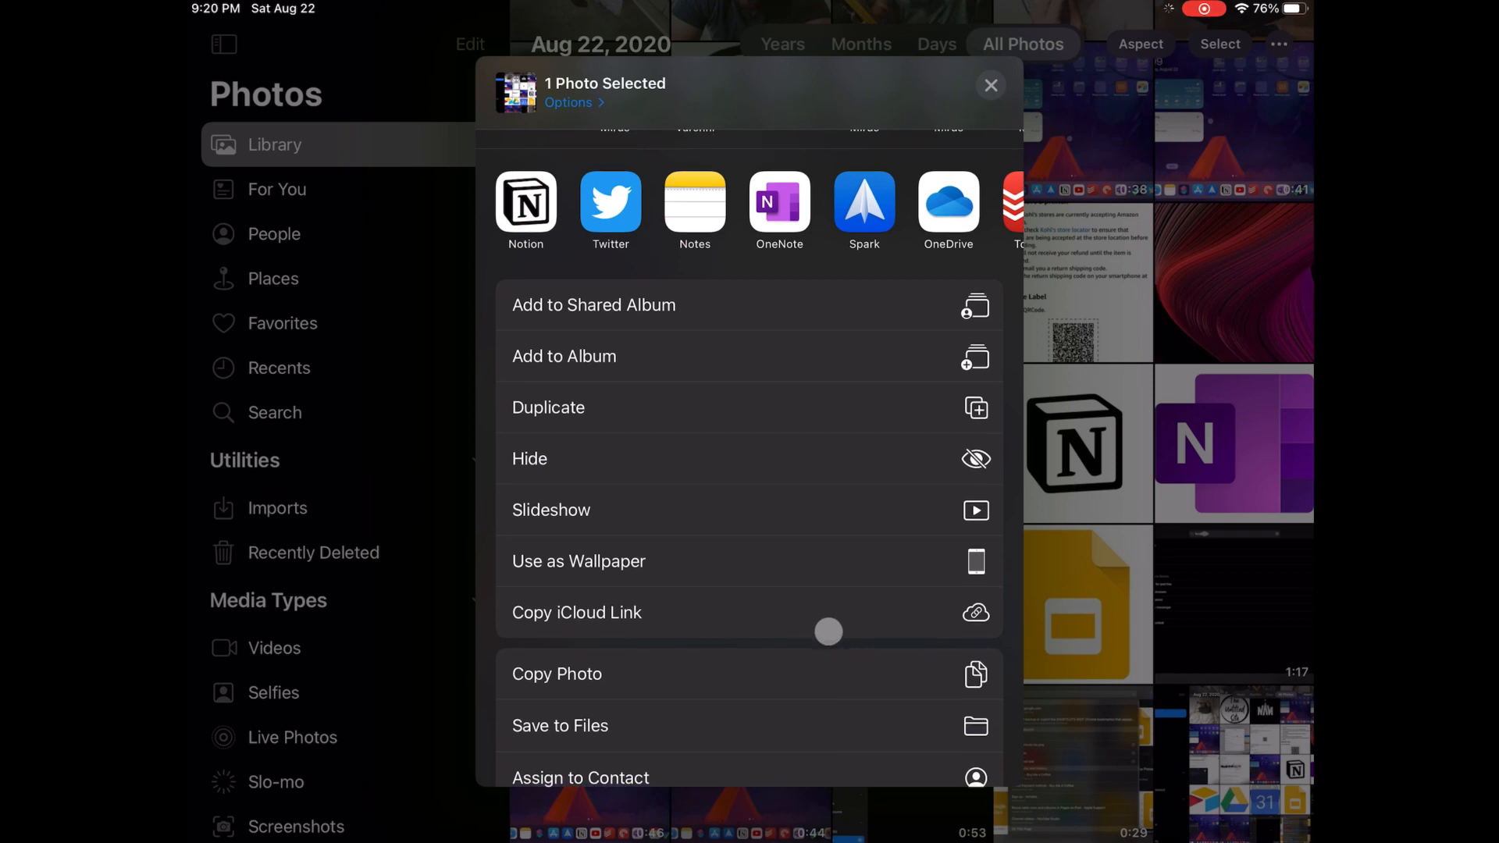
pyautogui.click(577, 612)
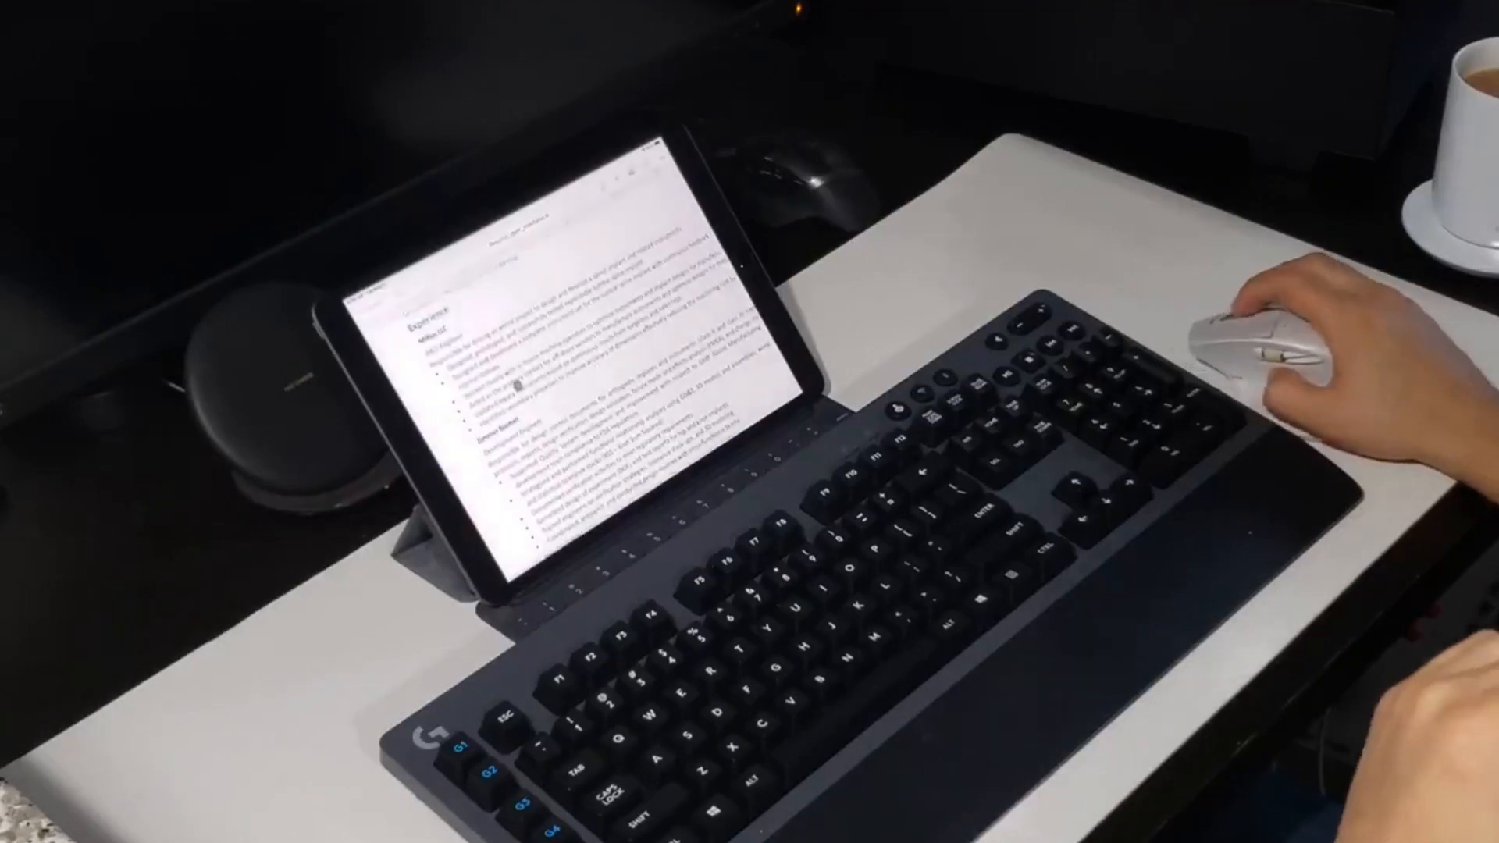
pyautogui.scroll(-3)
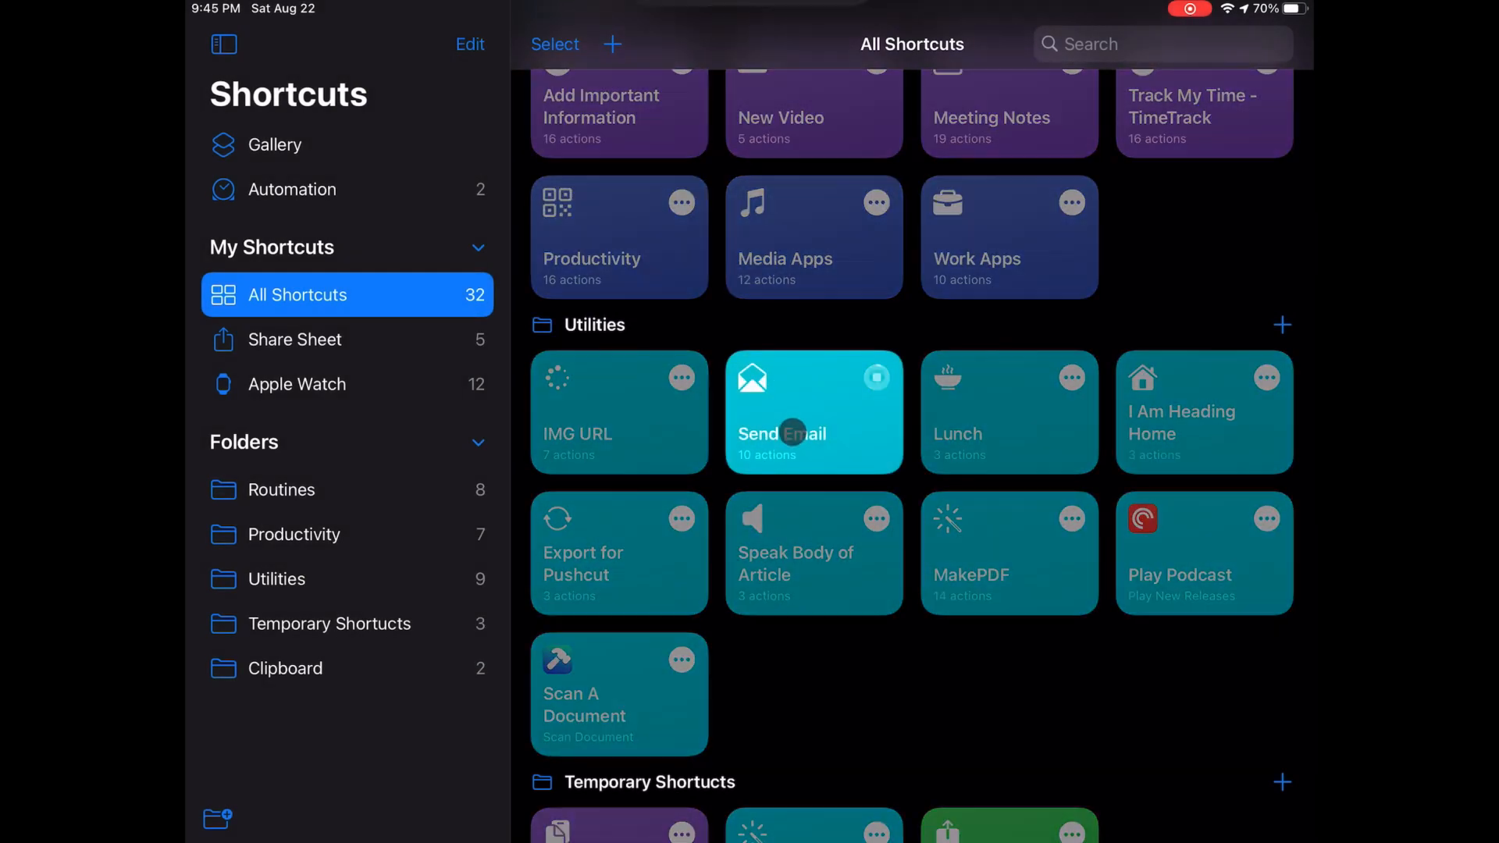
# Run the Send Email shortcut and answer its 'Is this the correct email address' prompt.
pyautogui.click(814, 412)
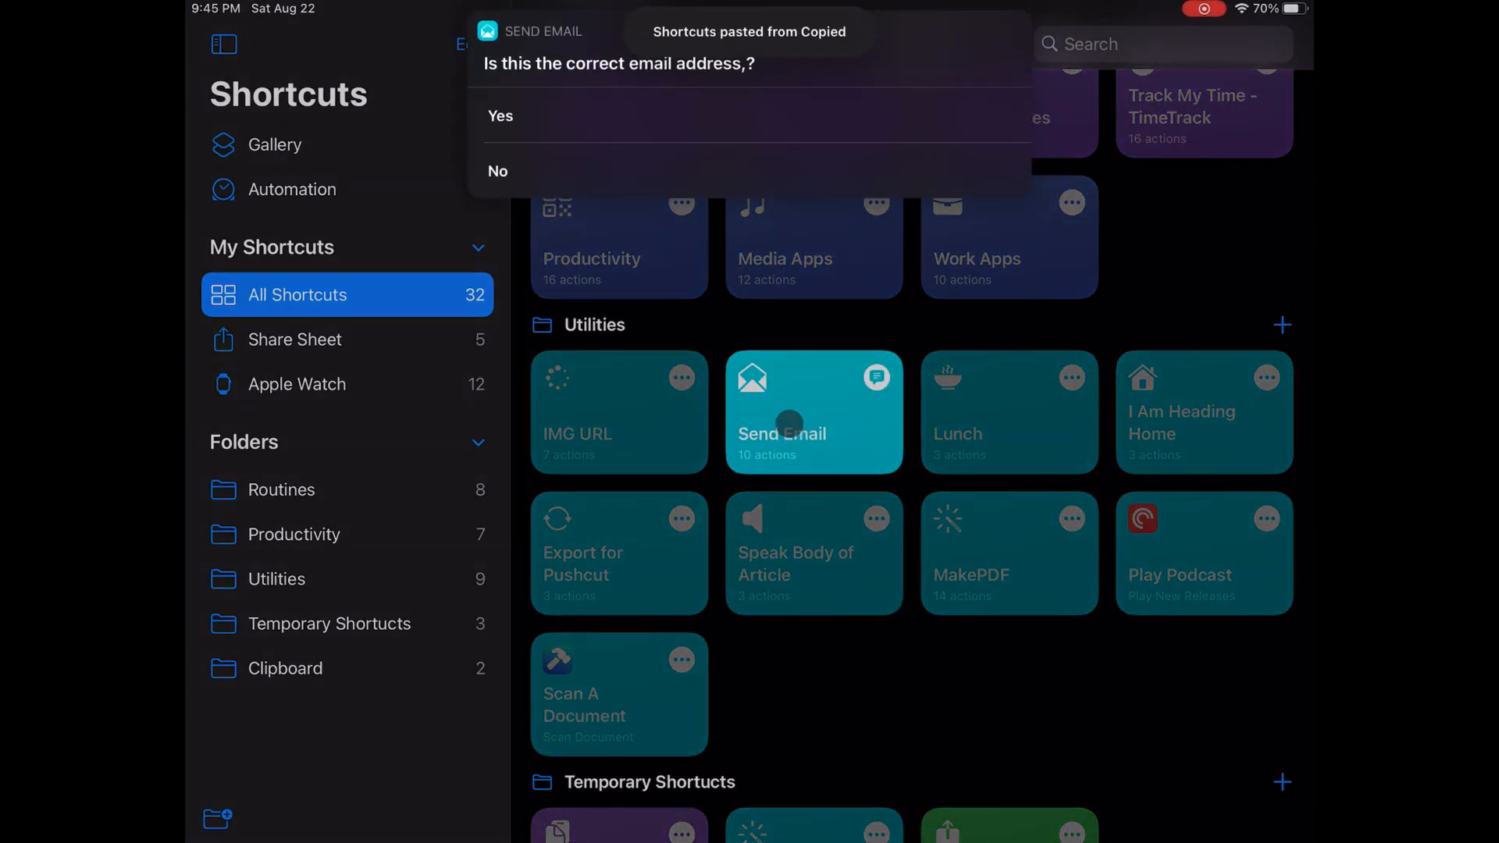
pyautogui.click(502, 116)
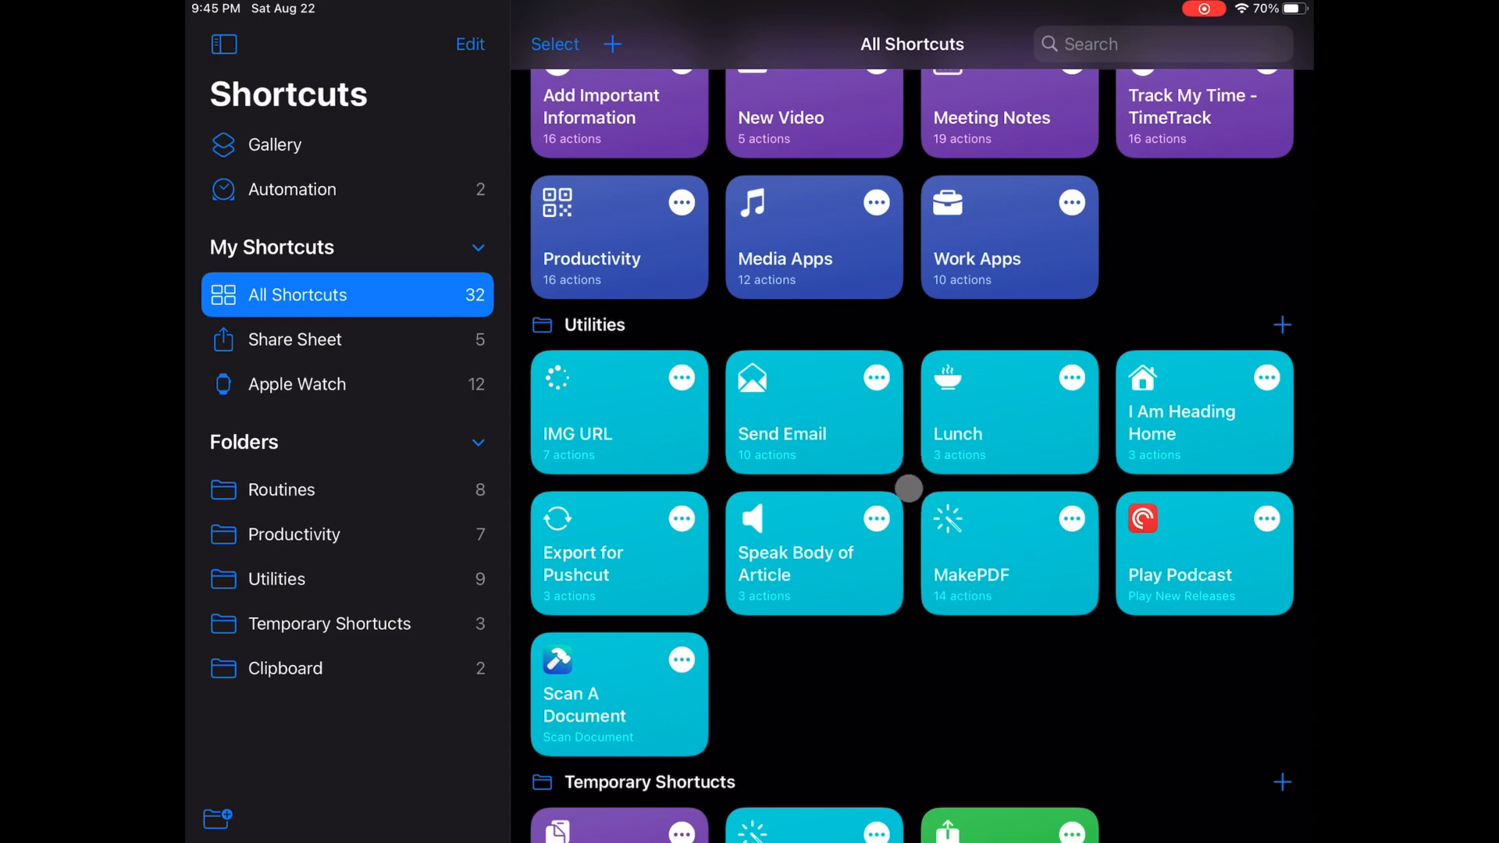